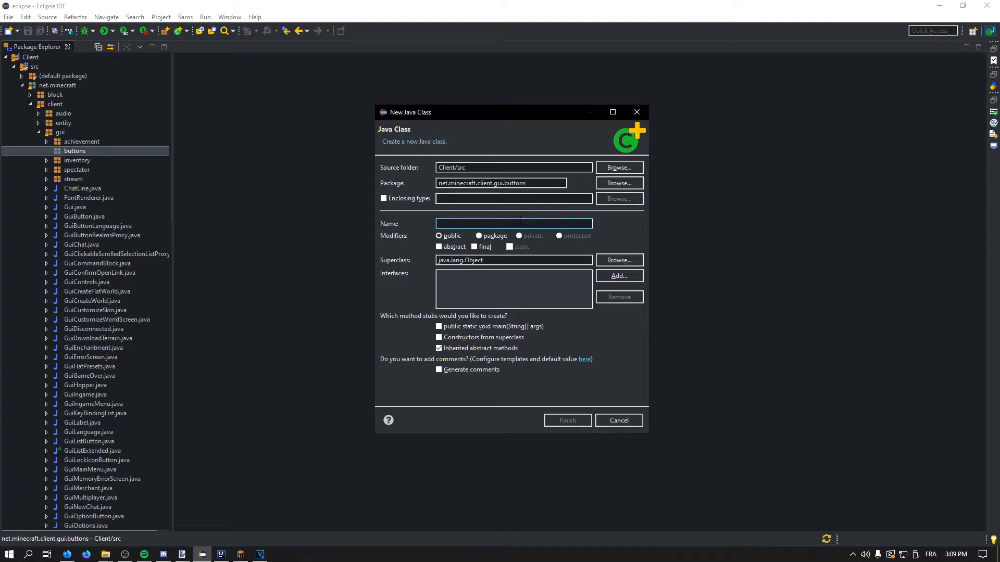
# Create the YoutubeButton class in net.minecraft.client.gui.buttons via the New Java Class wizard.
pyautogui.write('GuiButto')
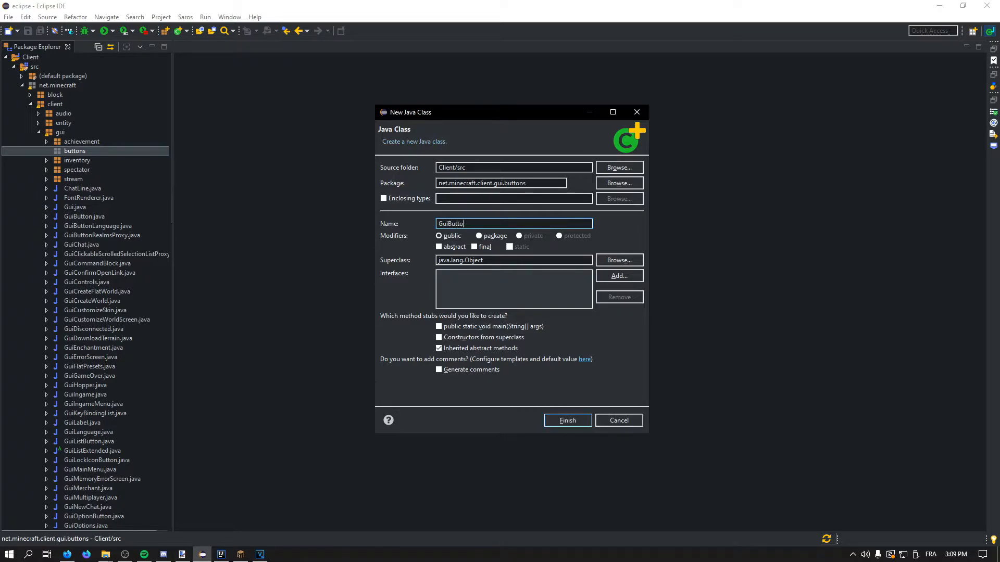
pyautogui.write('Youtube')
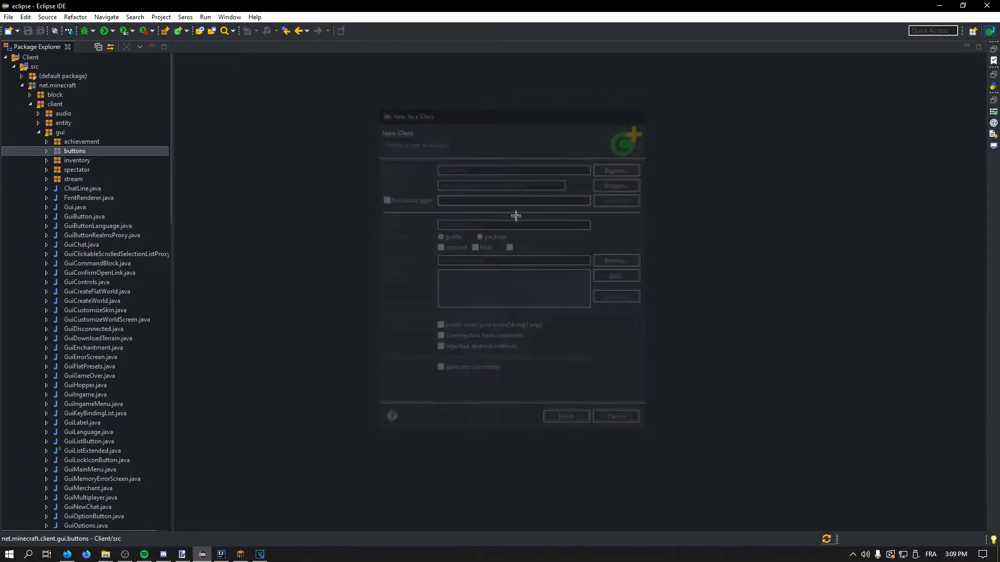
# Make YoutubeButton extend GuiButton, importing it and generating the matching super constructor.
pyautogui.click(564, 416)
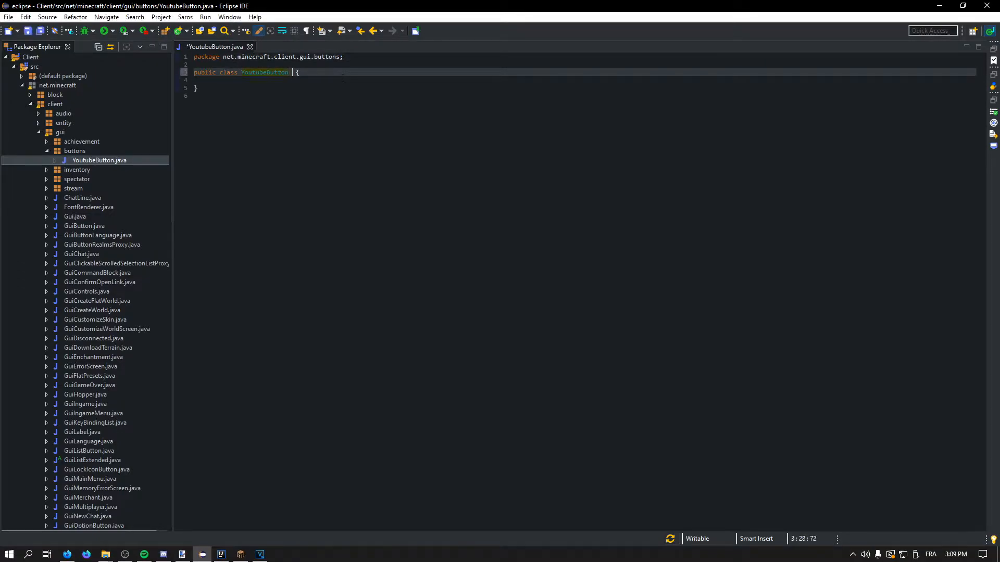
pyautogui.write('extends')
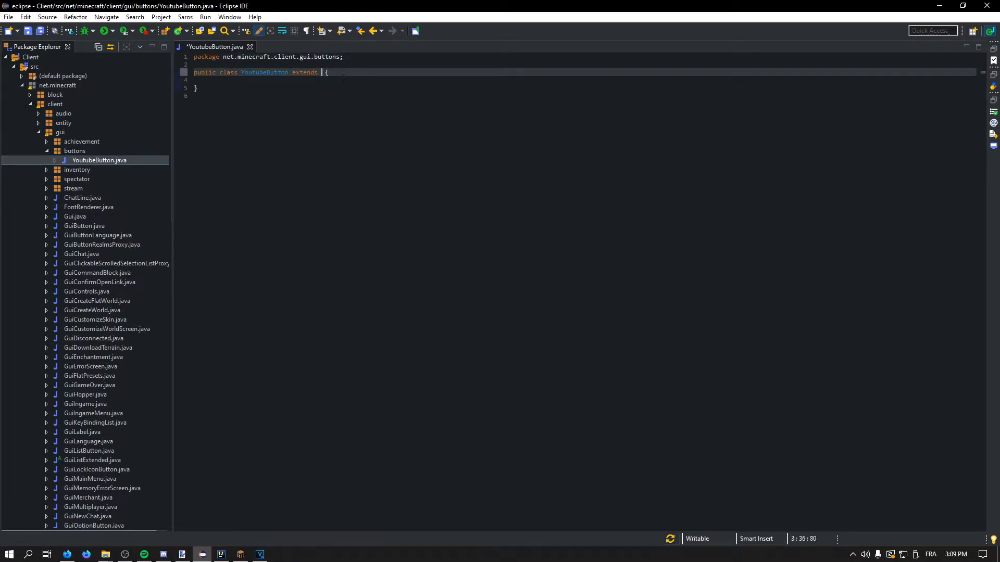
pyautogui.write('GuiButton')
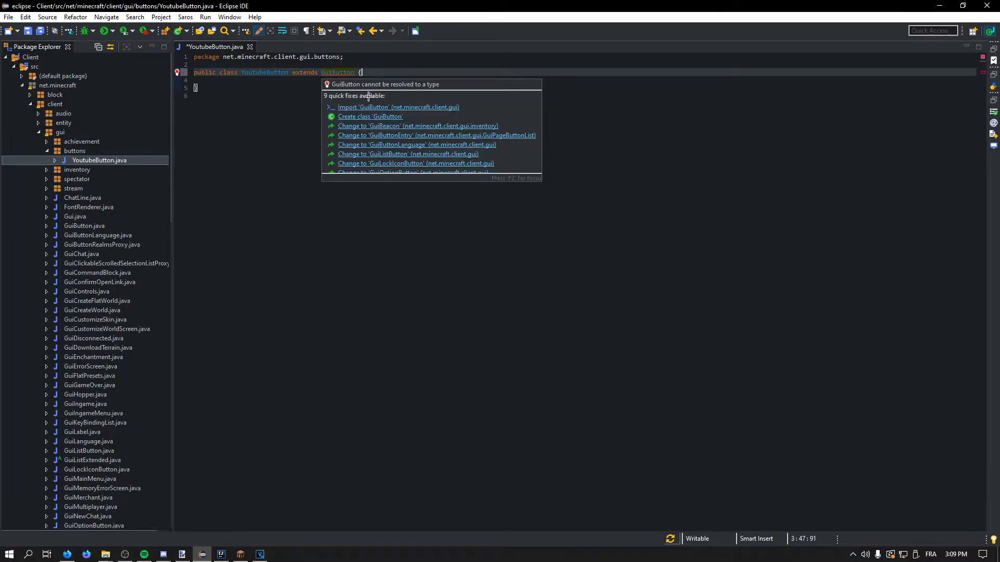
pyautogui.click(398, 106)
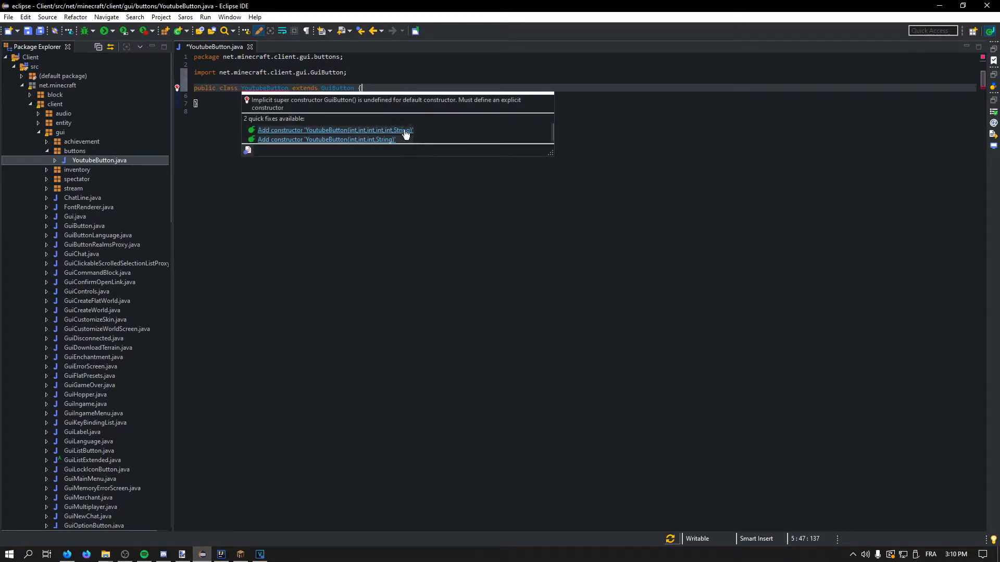
pyautogui.click(334, 130)
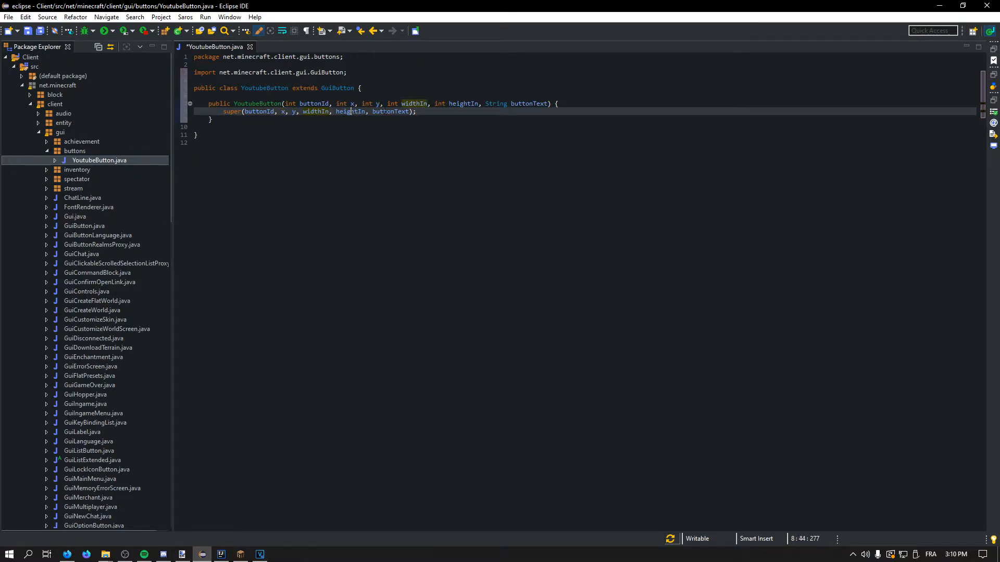
# Declare a private String str field at the top of the class body.
pyautogui.doubleClick(464, 103)
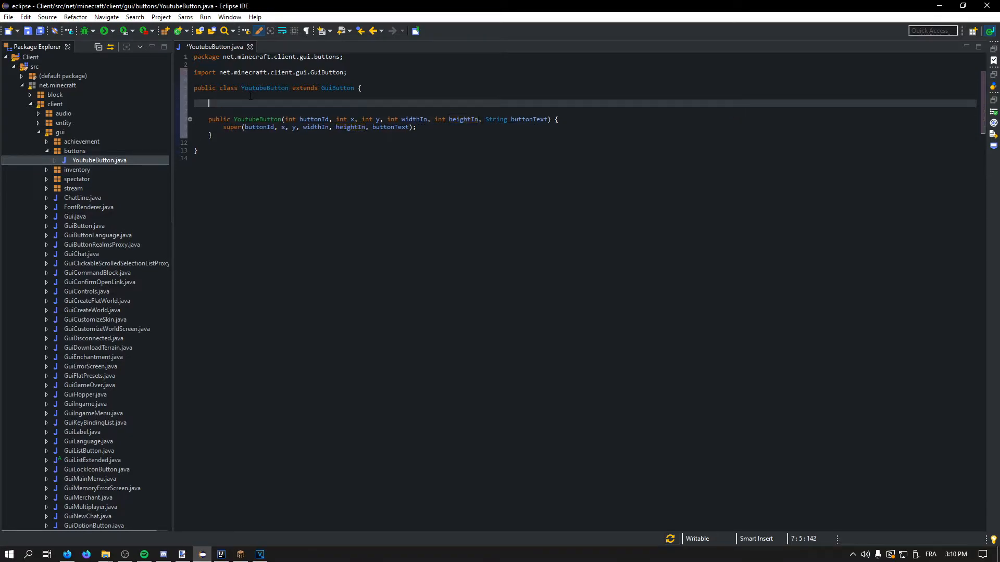
pyautogui.write('private S')
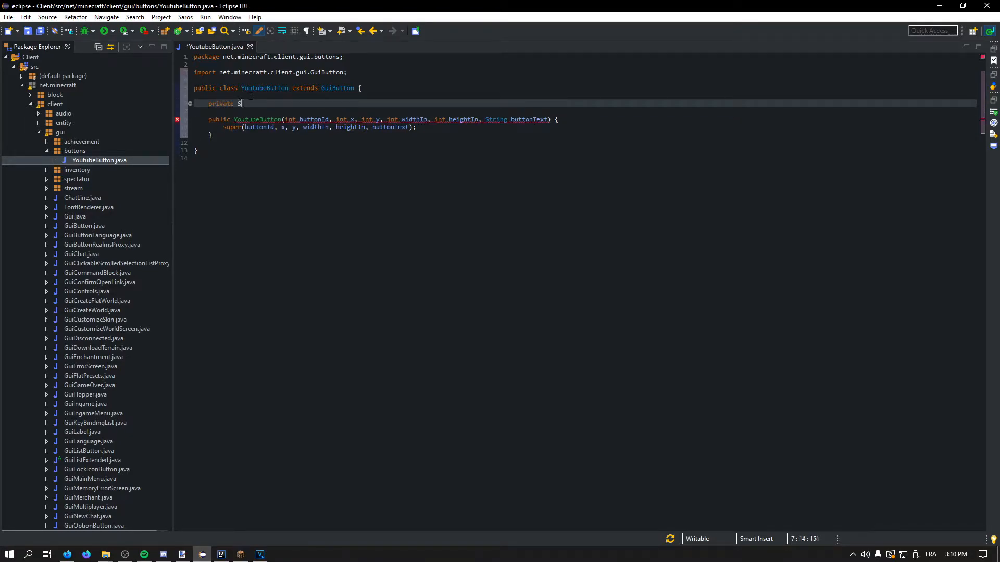
pyautogui.write('tring')
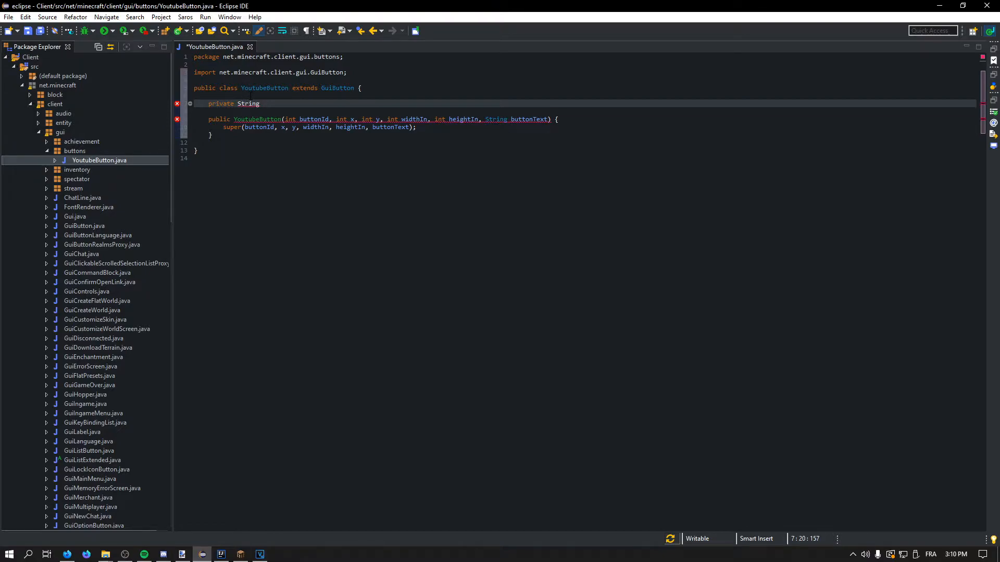
pyautogui.write('str')
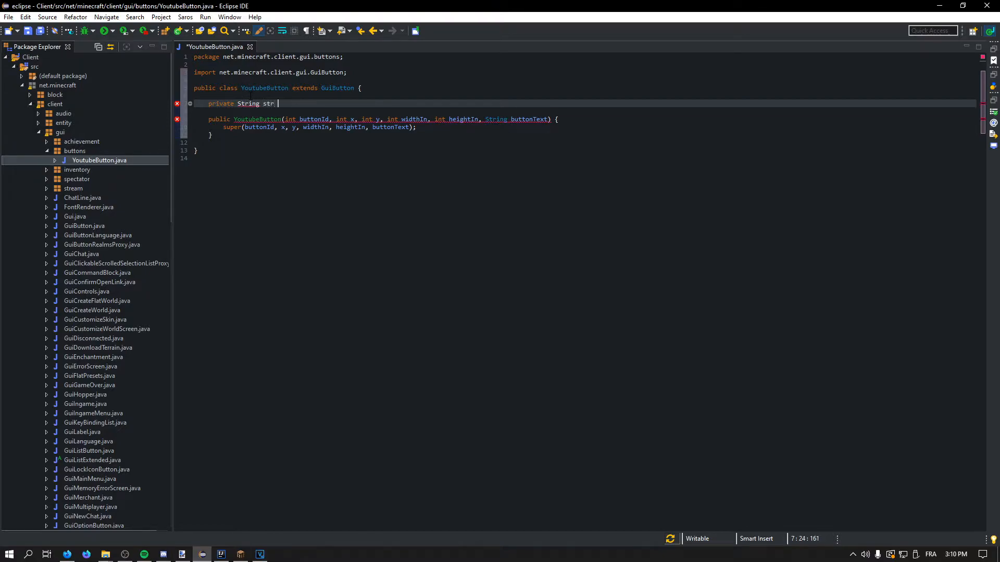
pyautogui.press('Backspace')
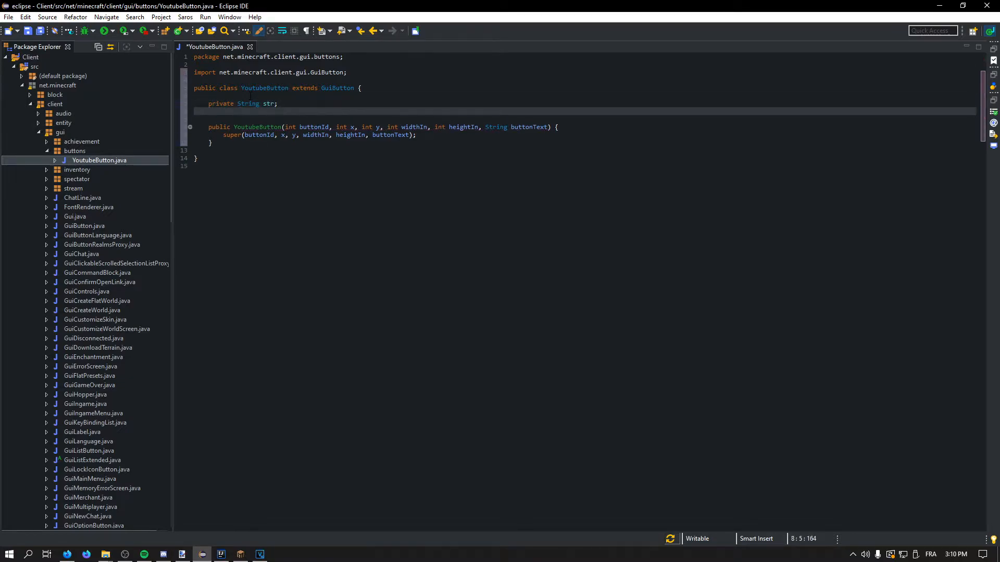
# Declare private int animation = 0 and start overriding drawButton via content assist.
pyautogui.write('private int')
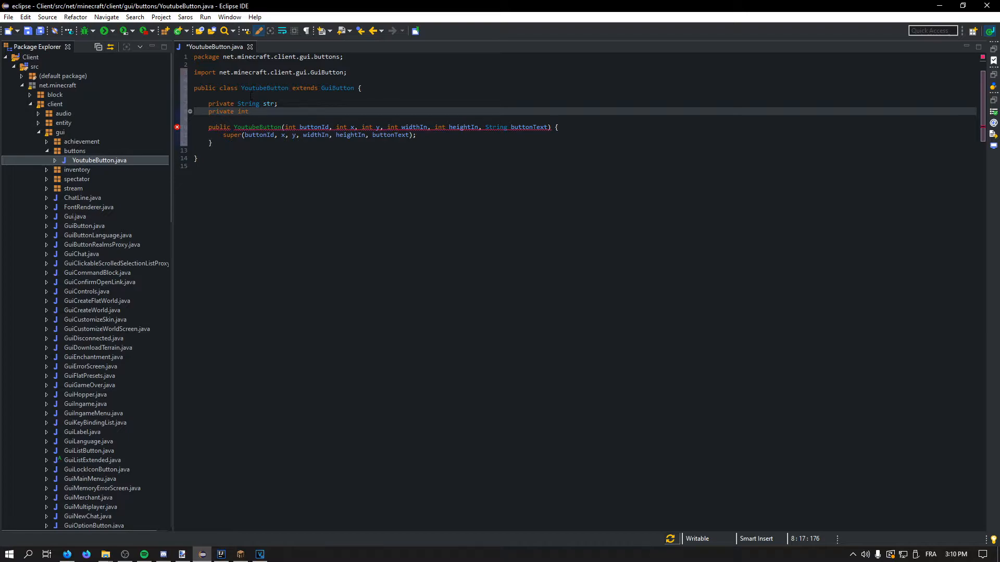
pyautogui.write('aniam')
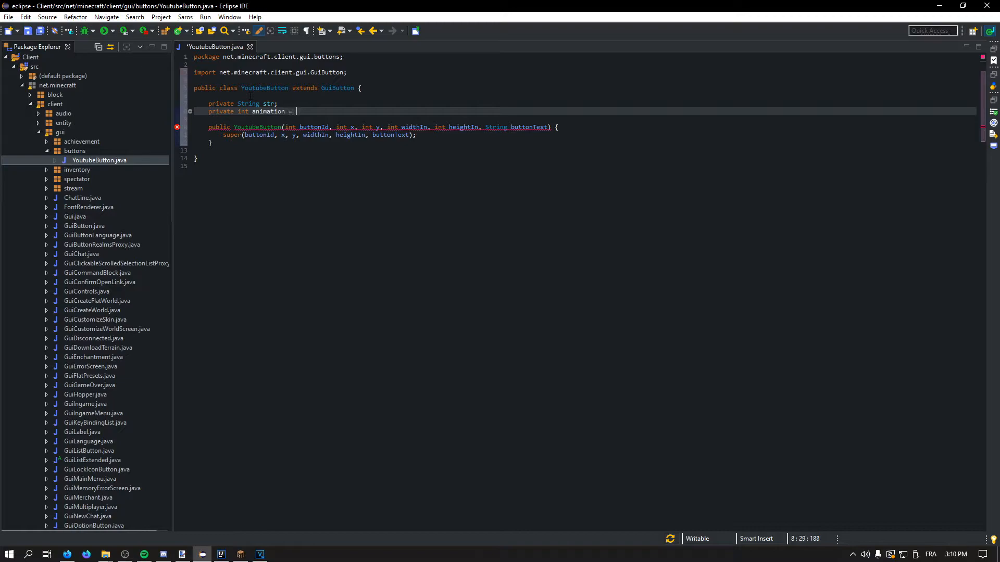
pyautogui.write('0;')
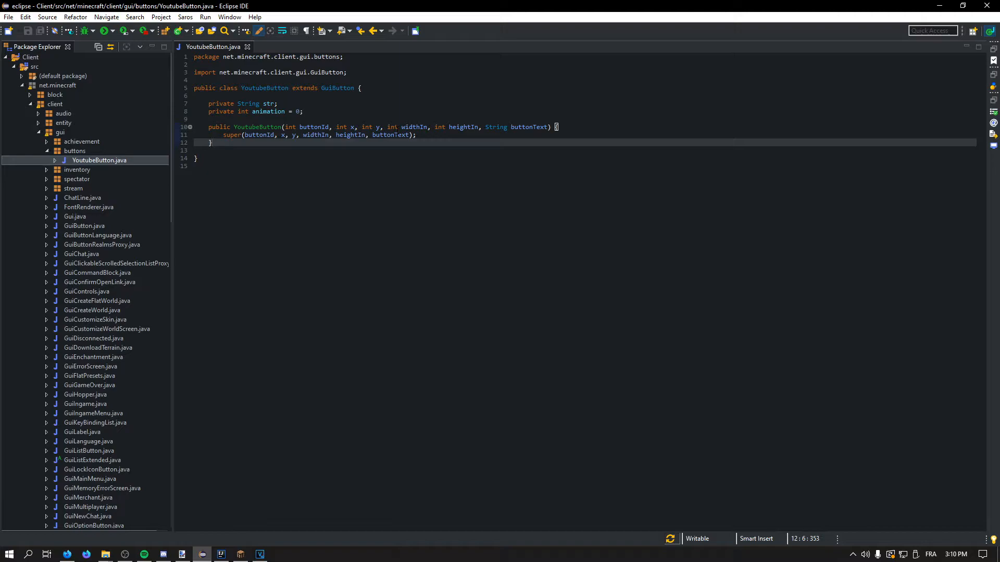
pyautogui.write('drawButton(Minecraft mc, int mouseX, int mouseY) {')
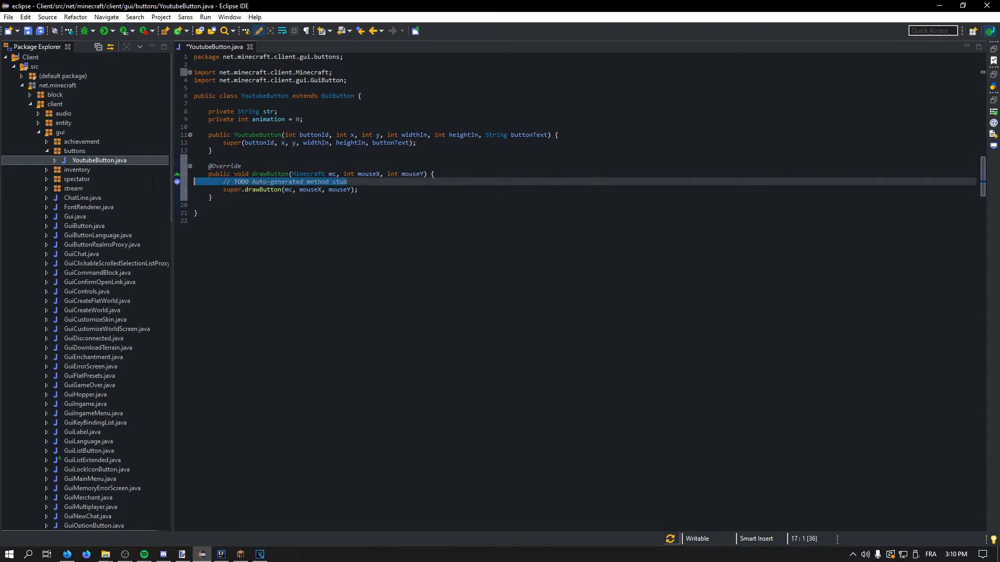
# Empty the drawButton override of its TODO comment and super call, then save.
pyautogui.press('Delete')
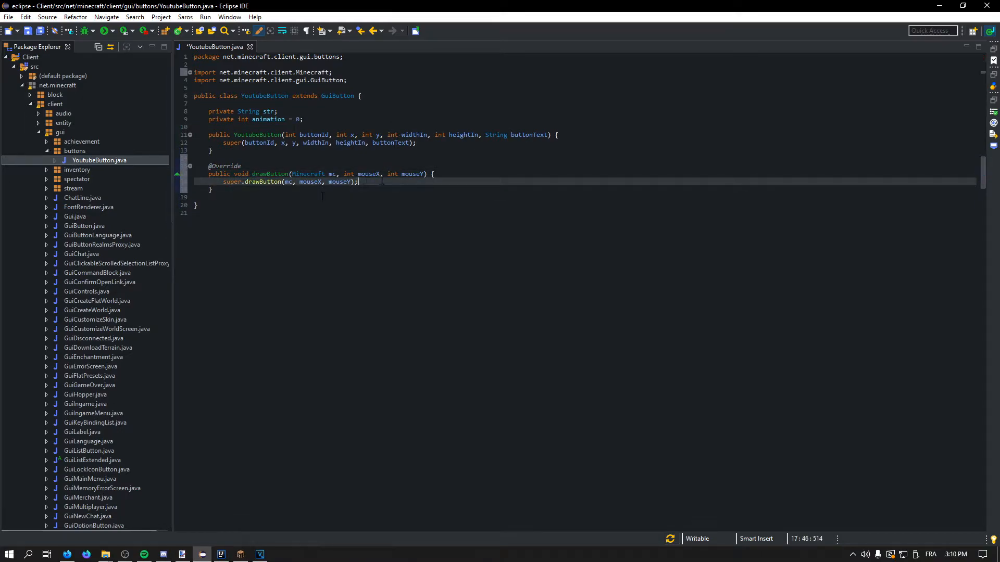
pyautogui.press('Delete')
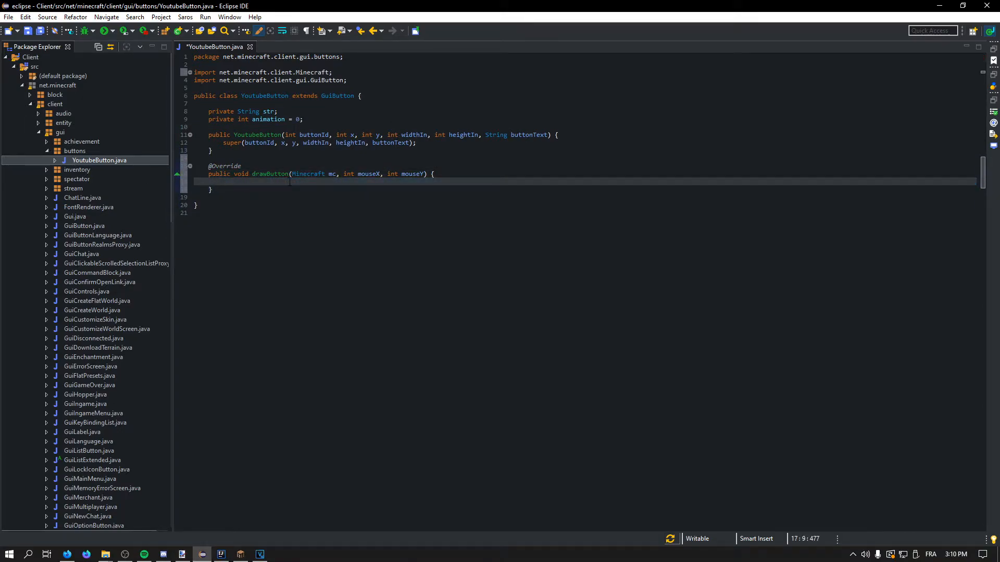
pyautogui.press('enter')
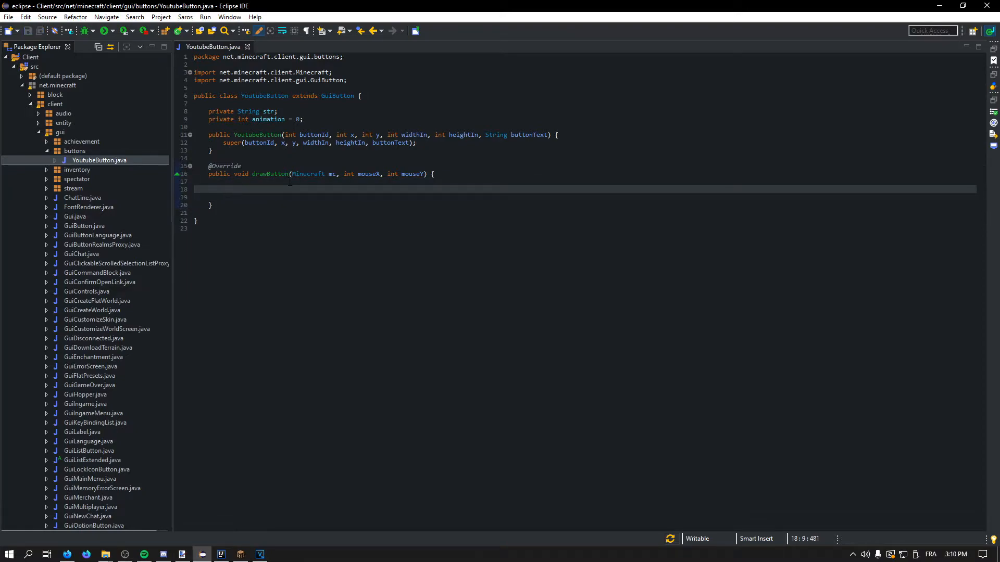
# Begin this.hovered as mouseX >= xPosition && mouseY >= yPosition.
pyautogui.write('this.hovered =')
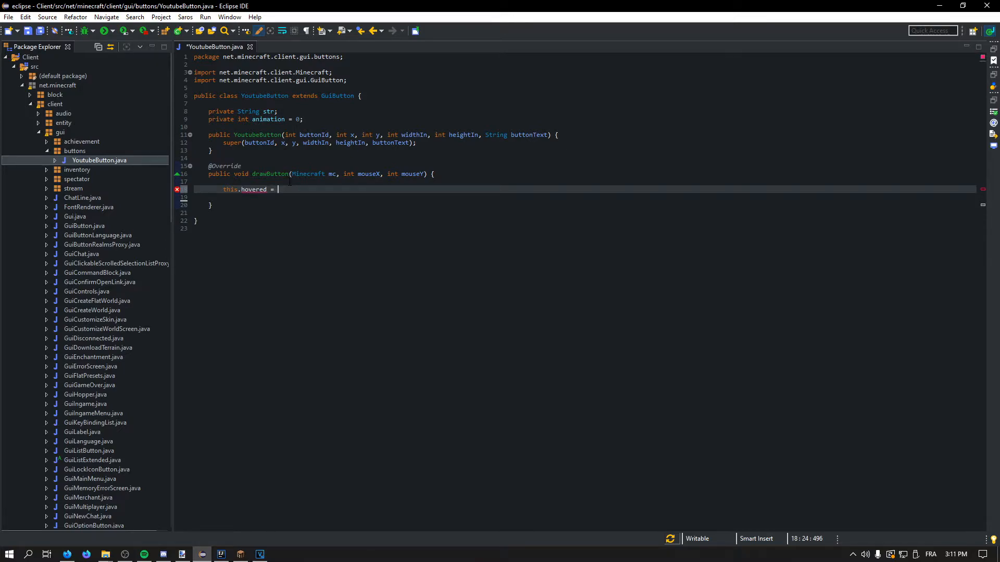
pyautogui.write('mouseX')
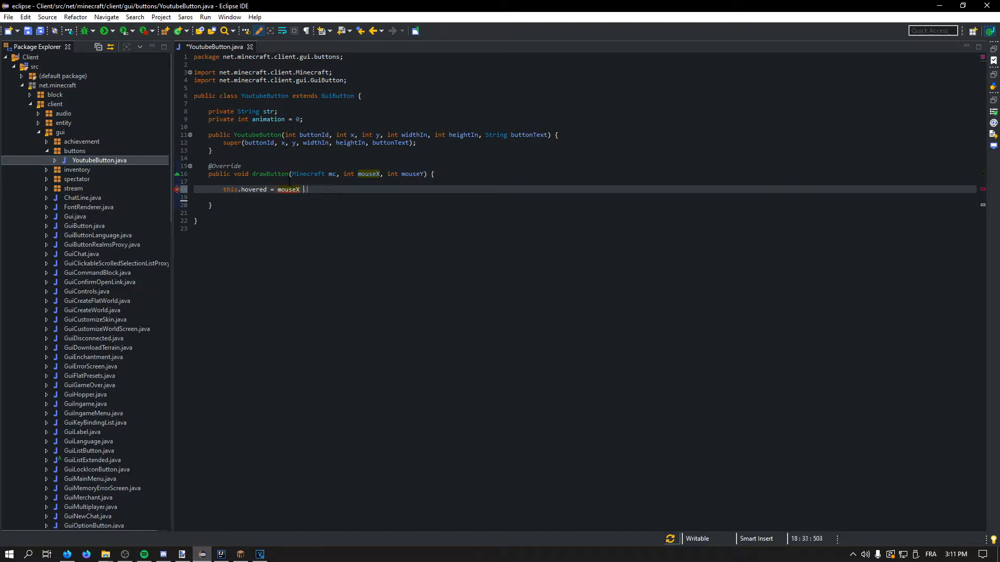
pyautogui.write('>=')
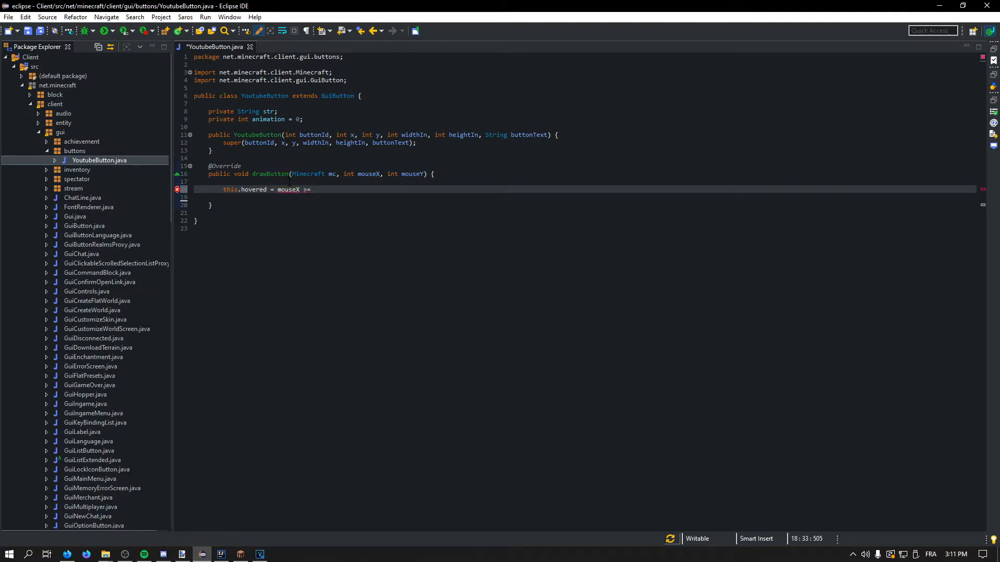
pyautogui.write('this.xPosition &&')
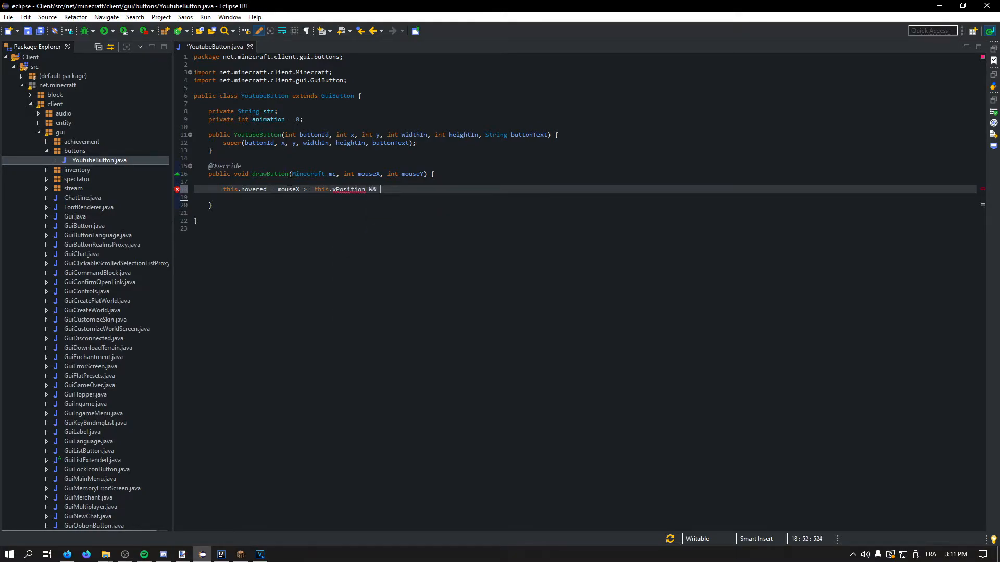
pyautogui.write('mouseY')
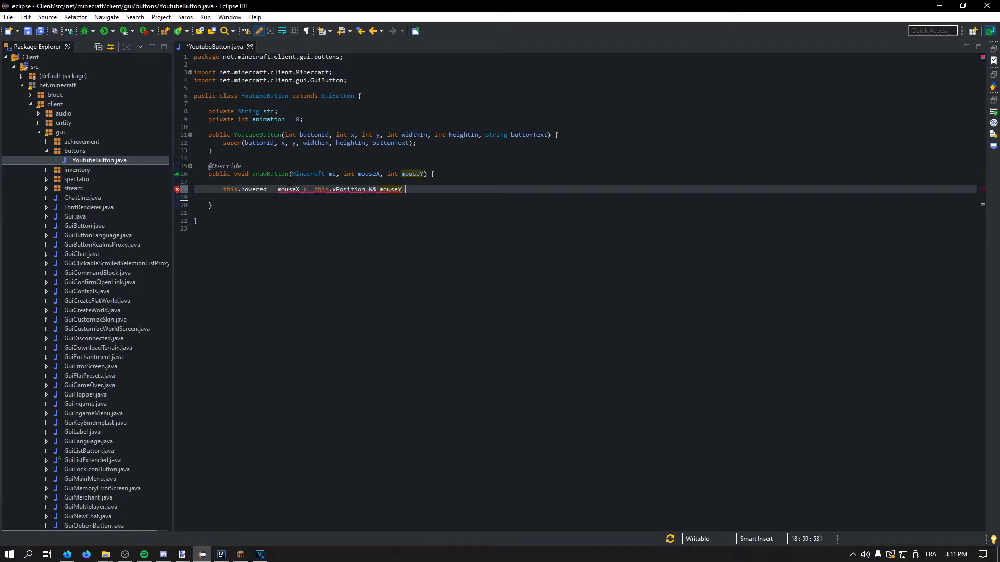
pyautogui.write('>=')
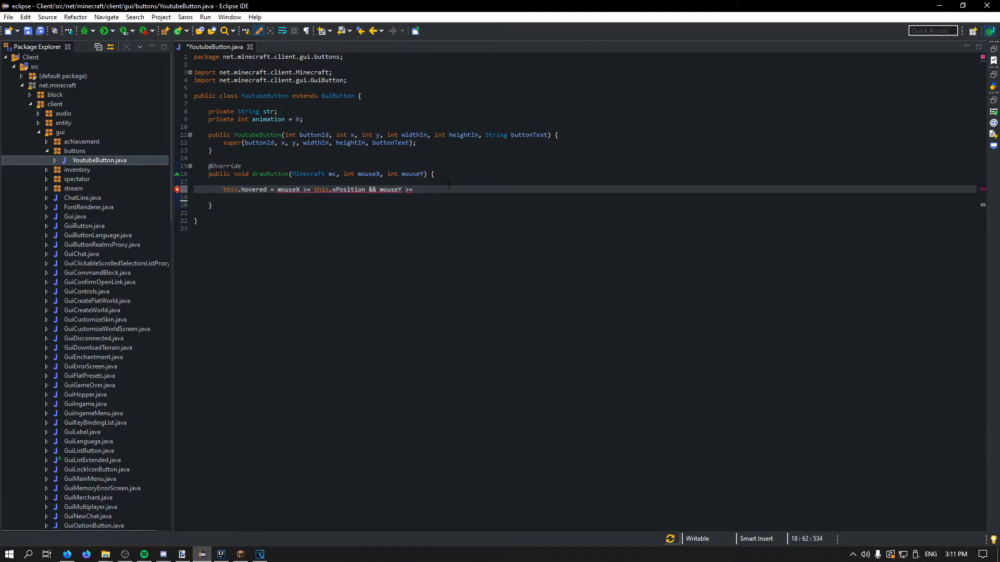
pyautogui.write('this.yPosition && m')
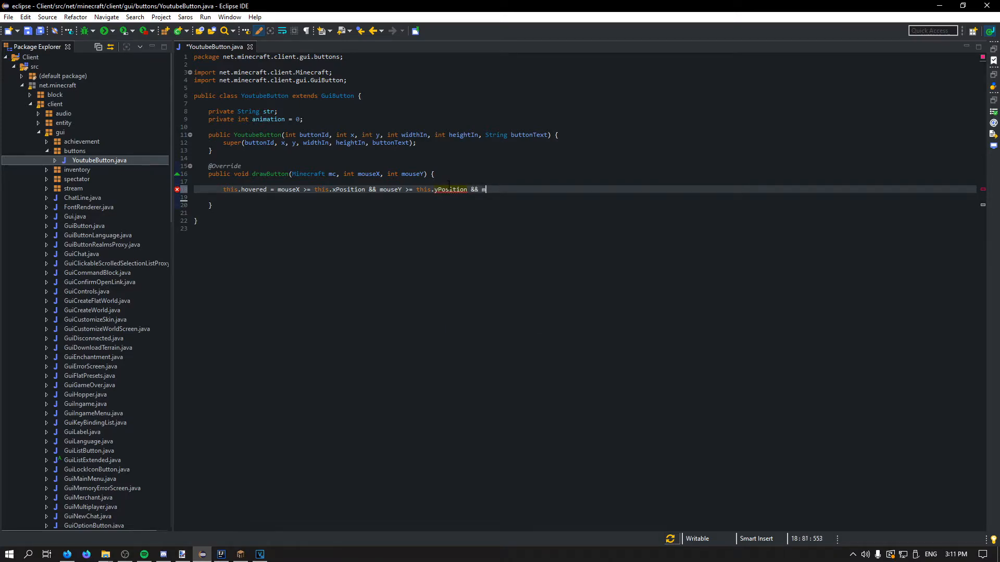
# Finish hovered with mouseX < xPosition + width && mouseY < yPosition + height, then call mouseDragged(mc, mouseX, mouseY).
pyautogui.write('ouseX')
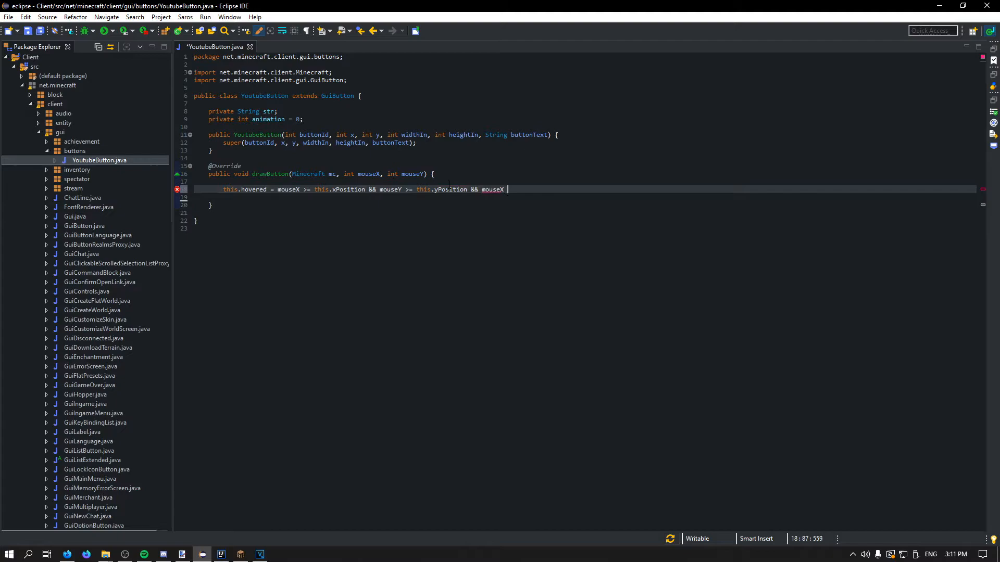
pyautogui.write('< this.xPosition +')
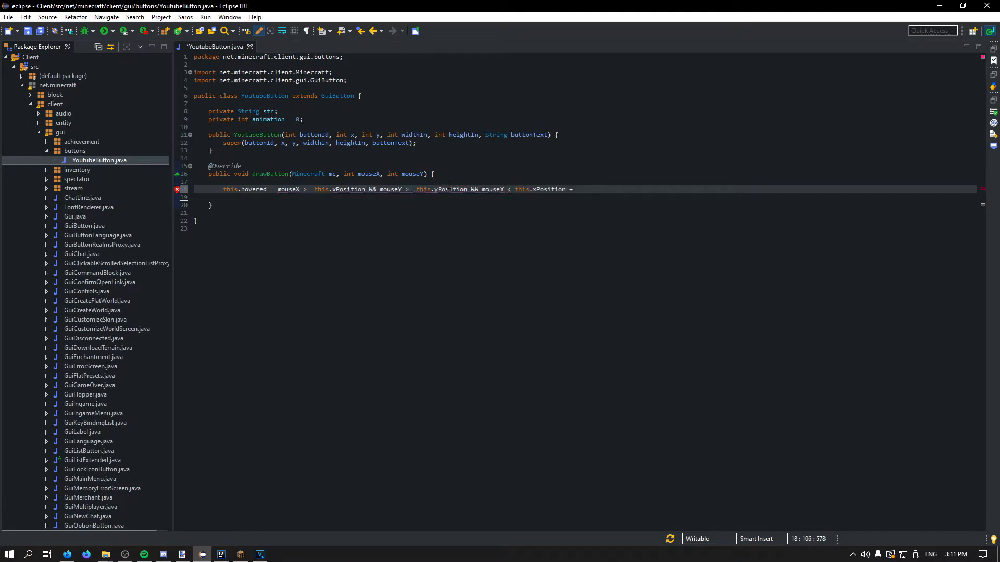
pyautogui.write('this.width')
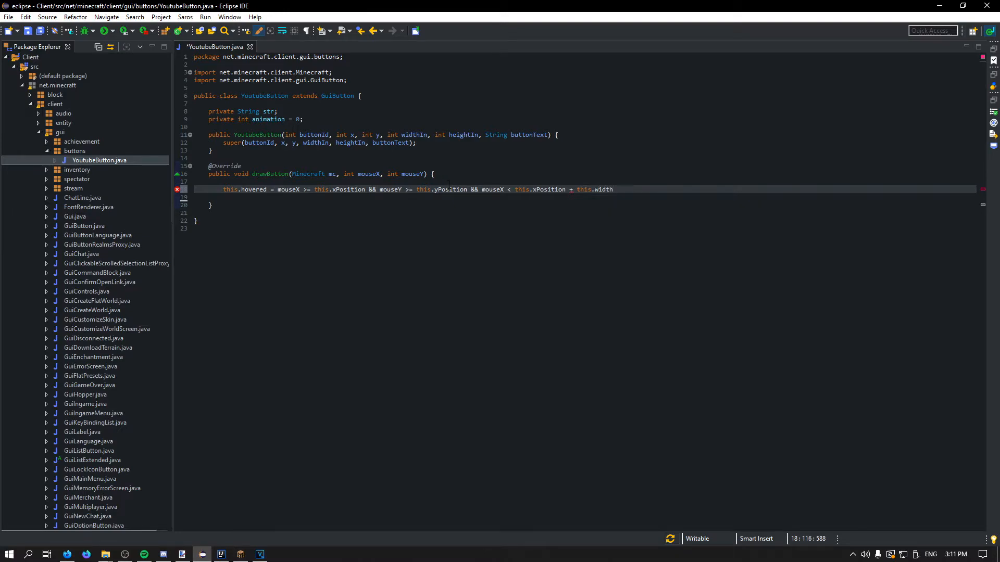
pyautogui.write('&& mouseY <')
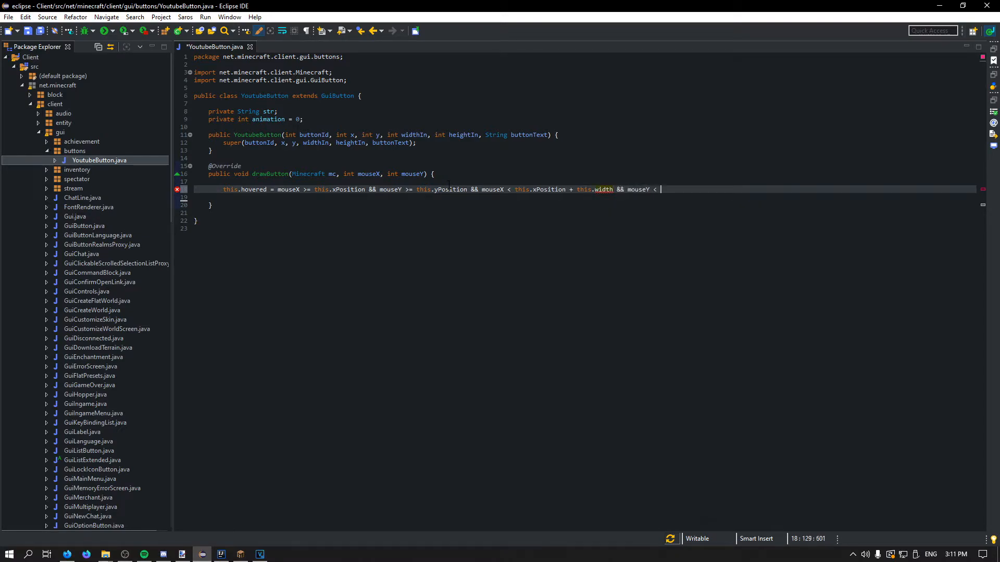
pyautogui.write('this.yPosition + this.')
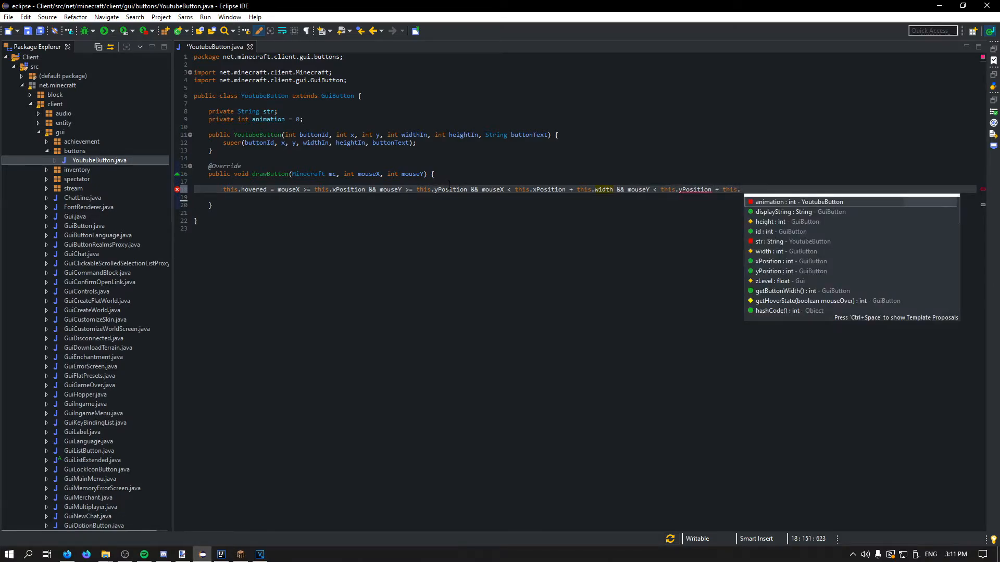
pyautogui.write('height;')
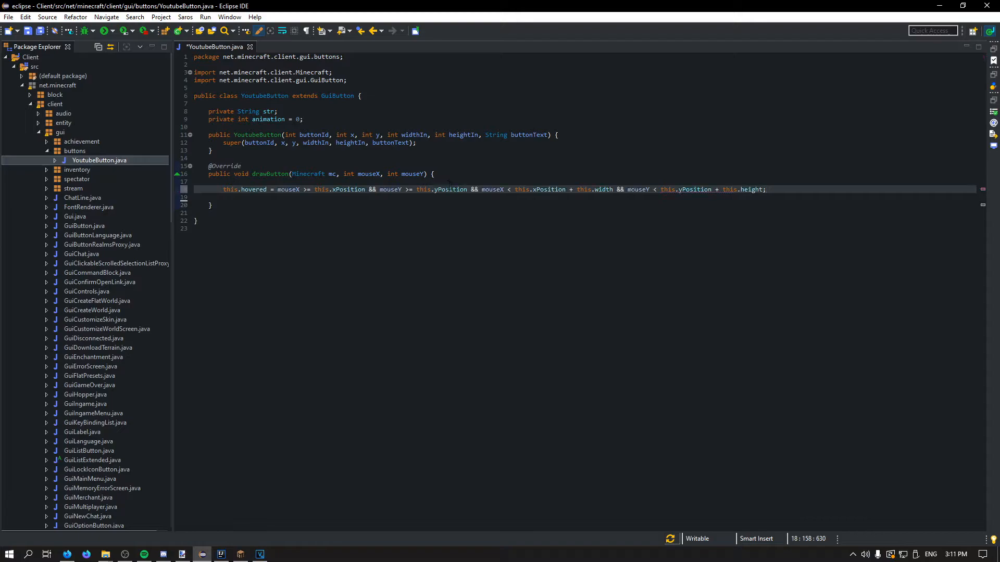
pyautogui.write('this.')
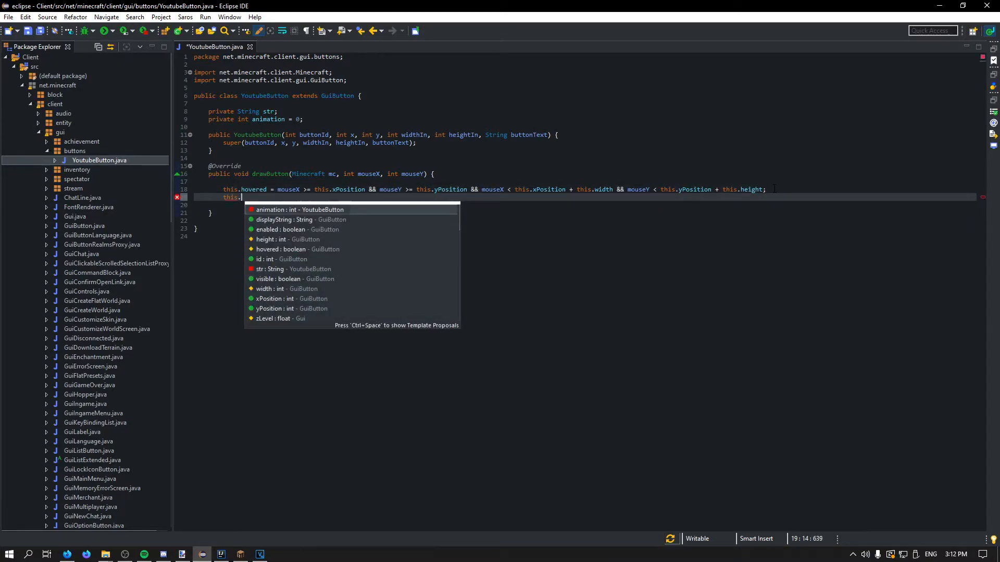
pyautogui.write('mouseDragged(mc, mouseX, mouseY);')
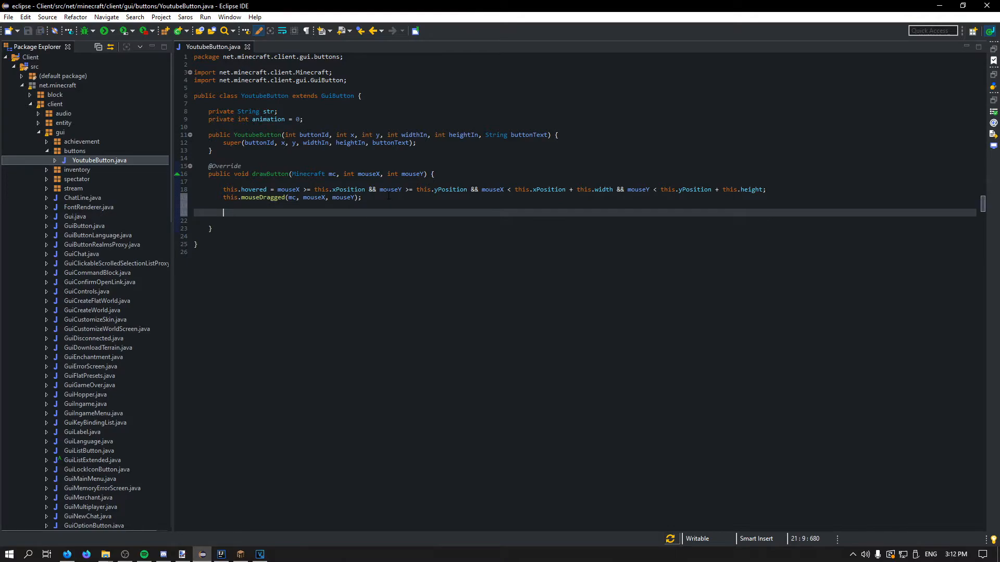
# Add int color; when hovered, raise animation up to 6 and set a white Color, importing java.awt.Color.
pyautogui.write('if(')
pyautogui.write('private')
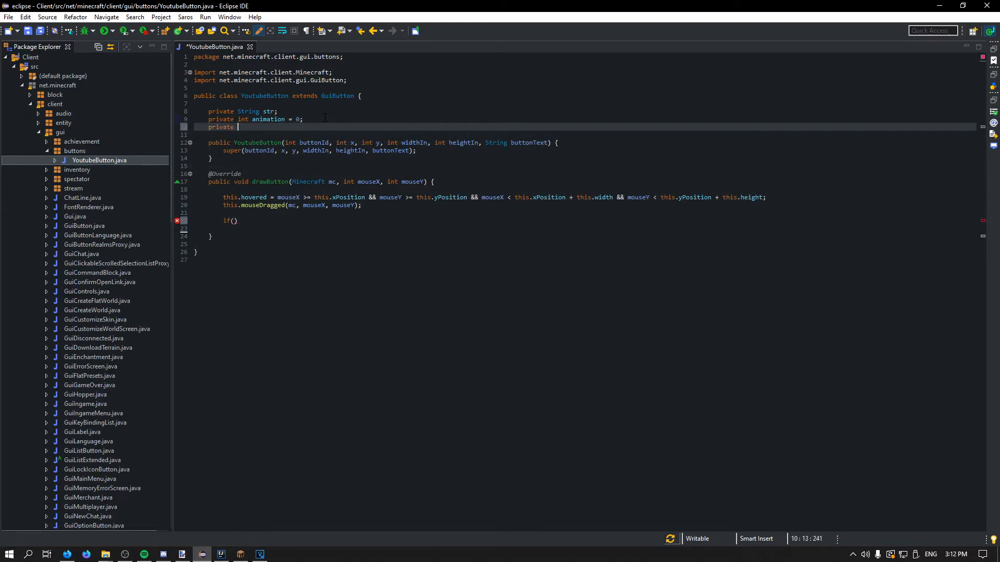
pyautogui.write('int color;')
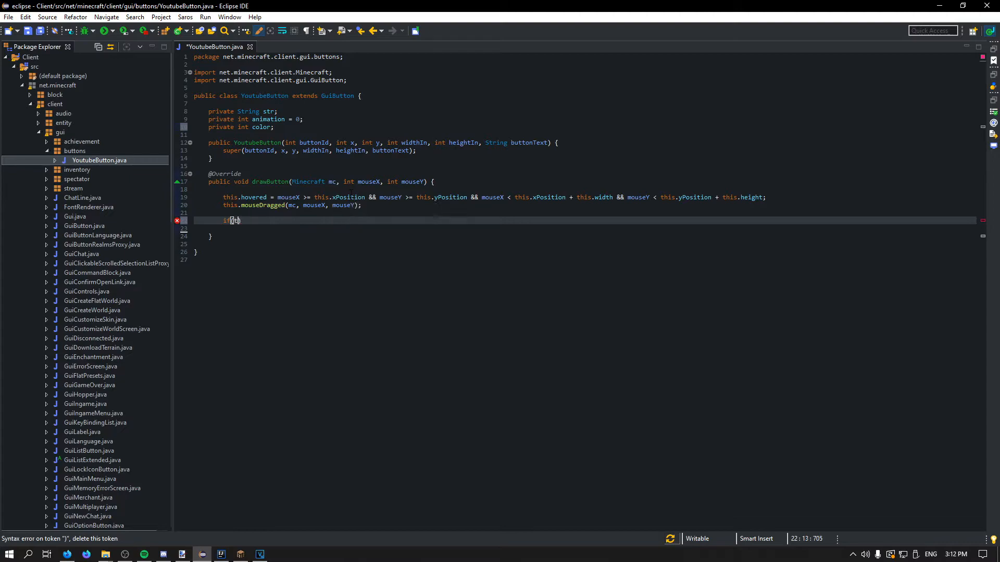
pyautogui.write('this.hovered) {')
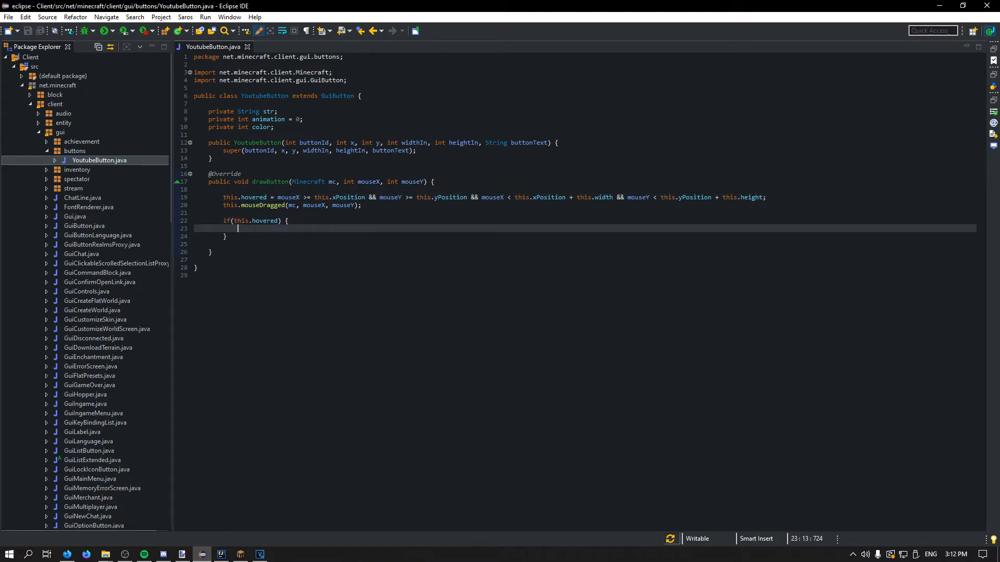
pyautogui.write('if')
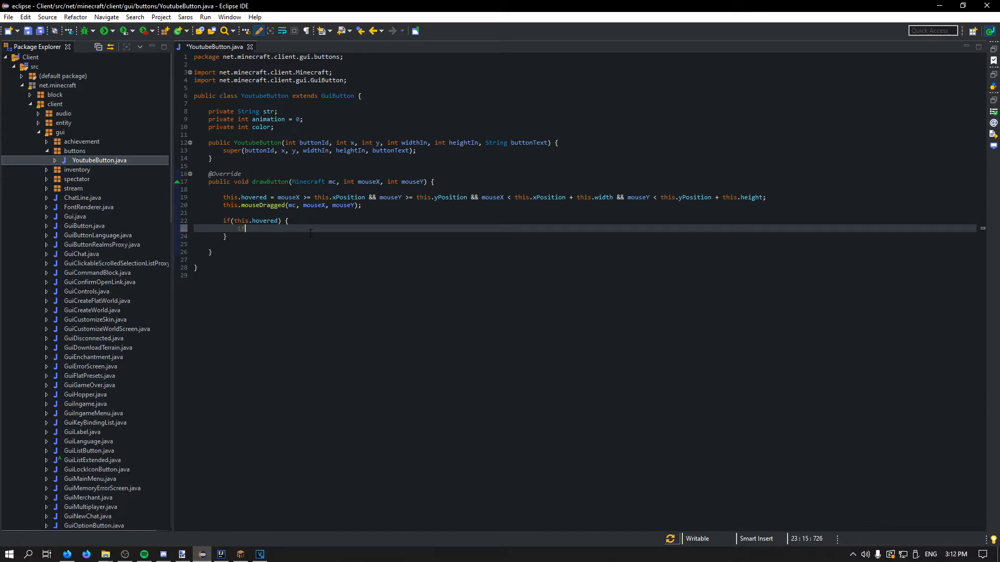
pyautogui.write('if(animation > 6)')
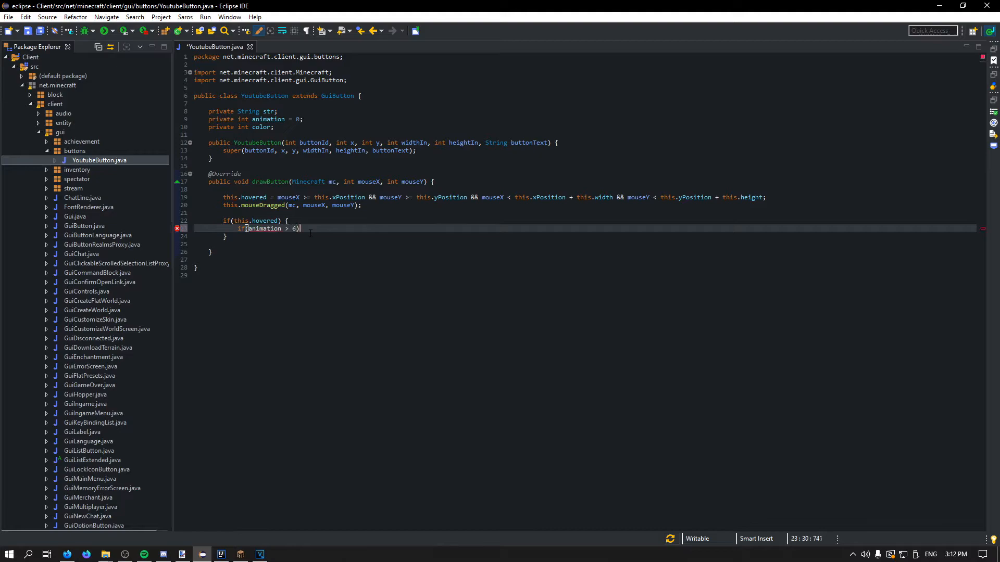
pyautogui.write('{')
pyautogui.write('animation++;')
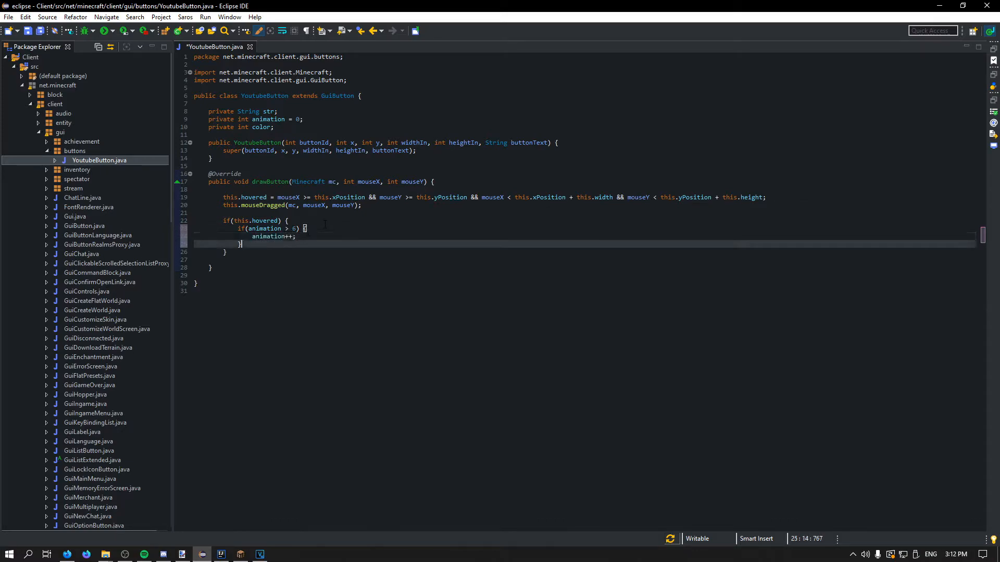
pyautogui.write('this.co')
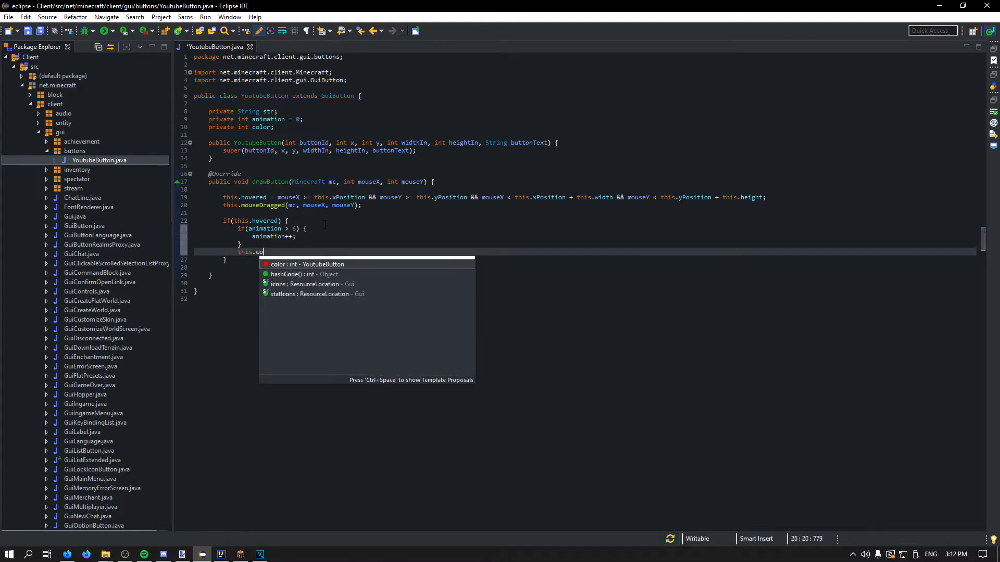
pyautogui.write('lor = new Color(255, 255, 255).get')
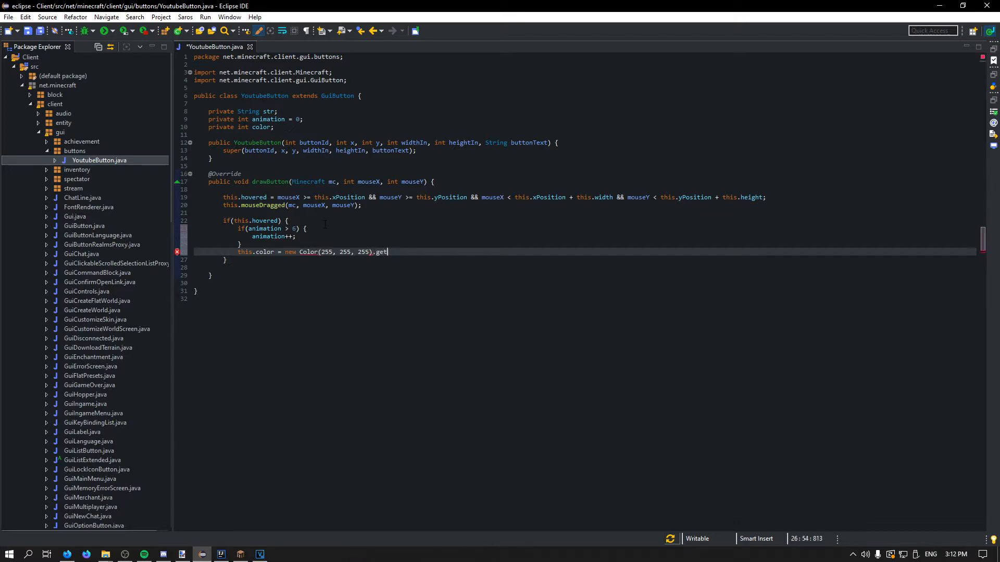
pyautogui.write('RGB(')
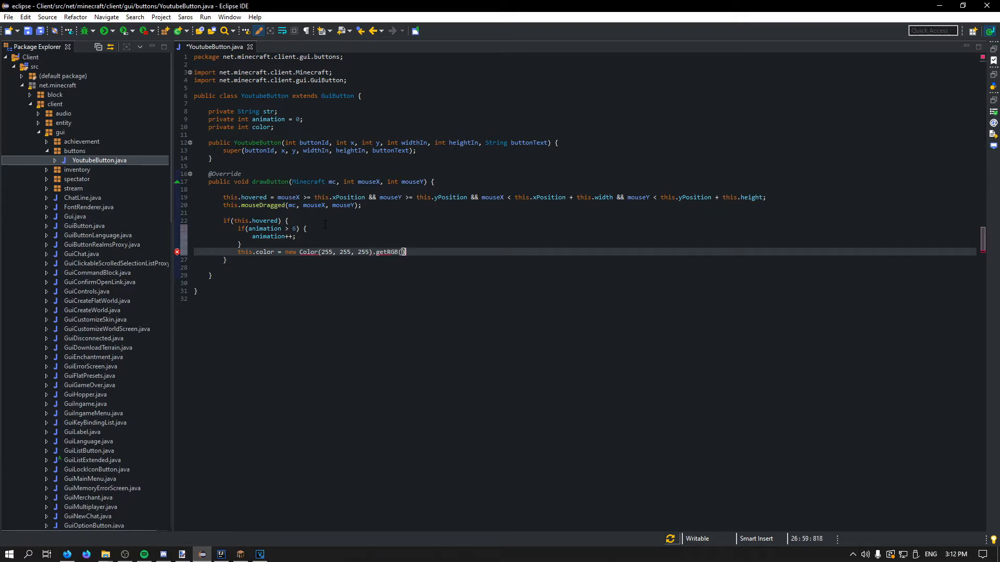
pyautogui.write(';')
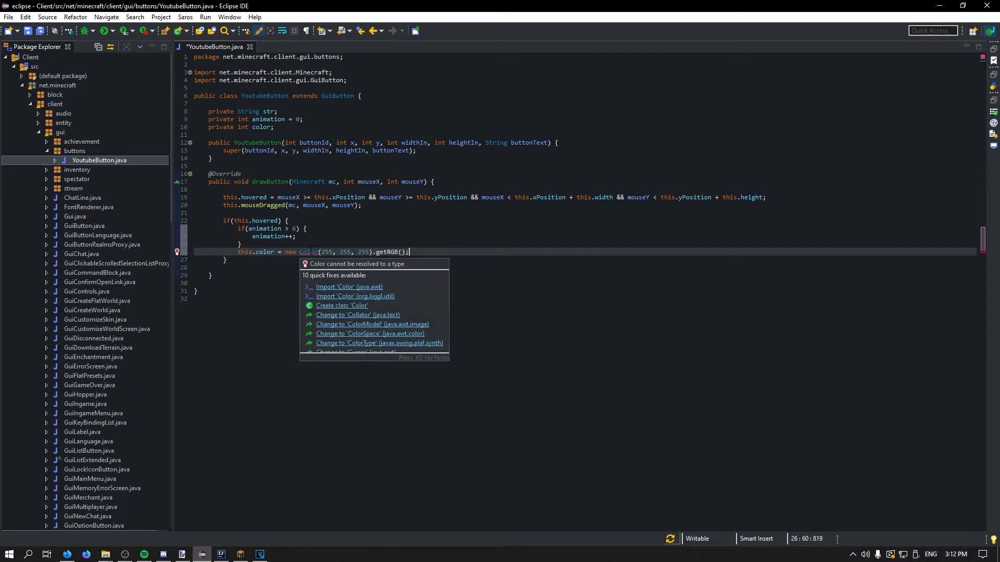
pyautogui.moveTo(336, 290)
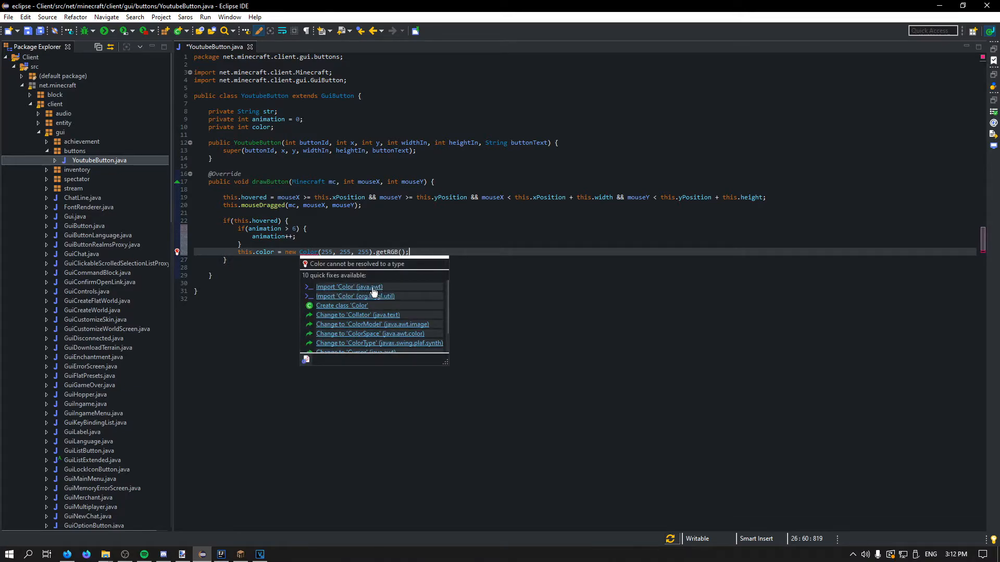
pyautogui.click(349, 287)
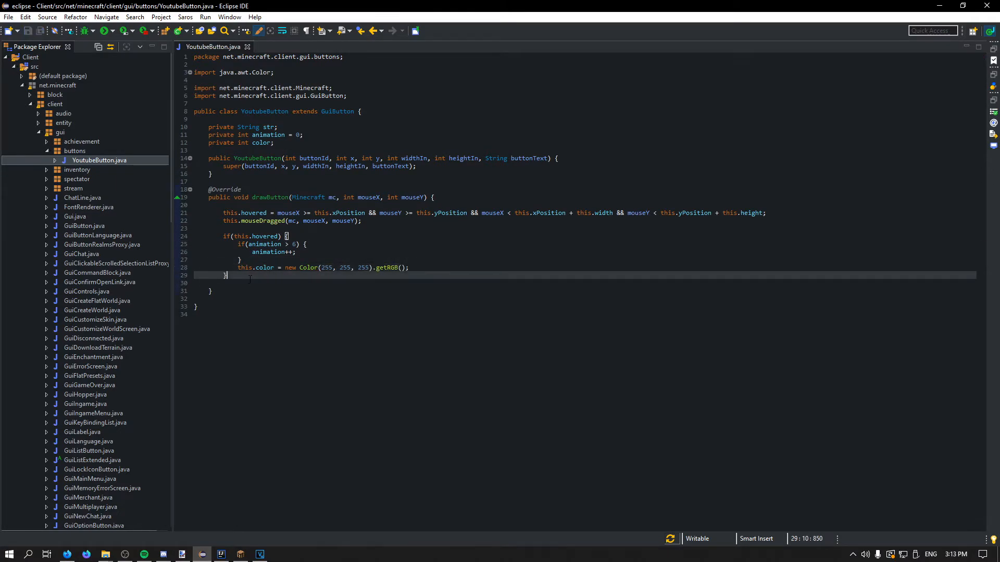
# Otherwise decrement animation while above 0 and set color to Color(50,50,50).
pyautogui.write('else {')
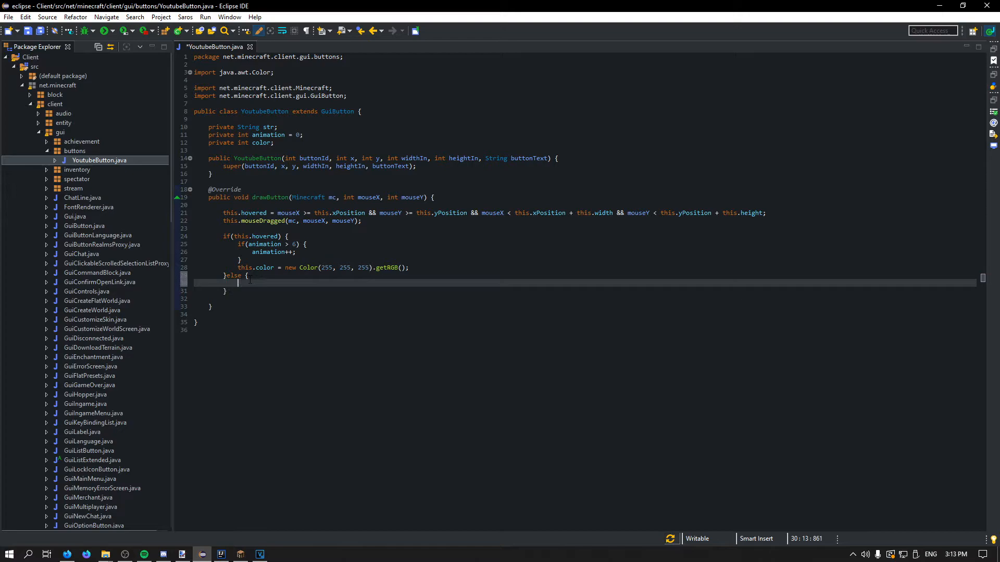
pyautogui.write('if(ania)')
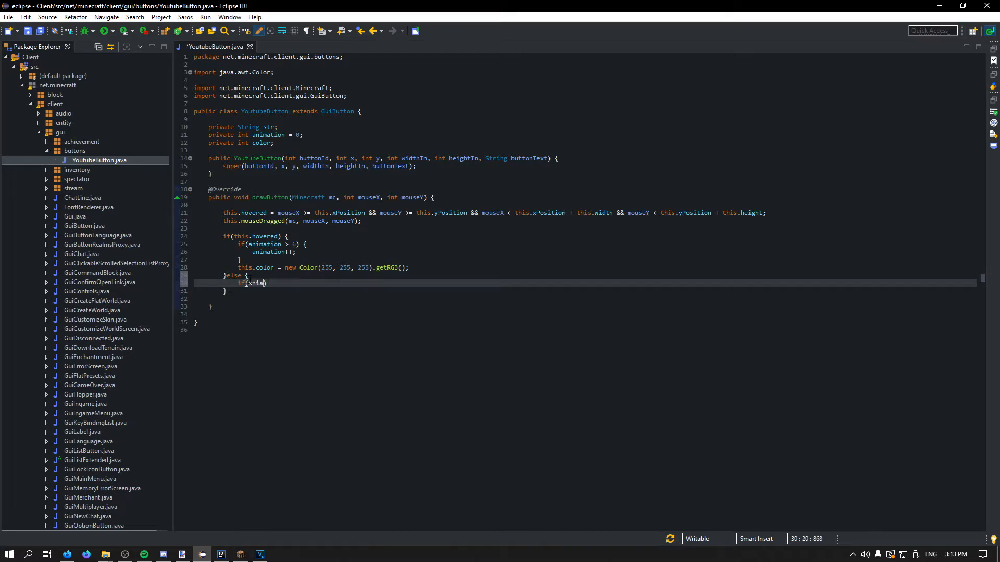
pyautogui.write('animation')
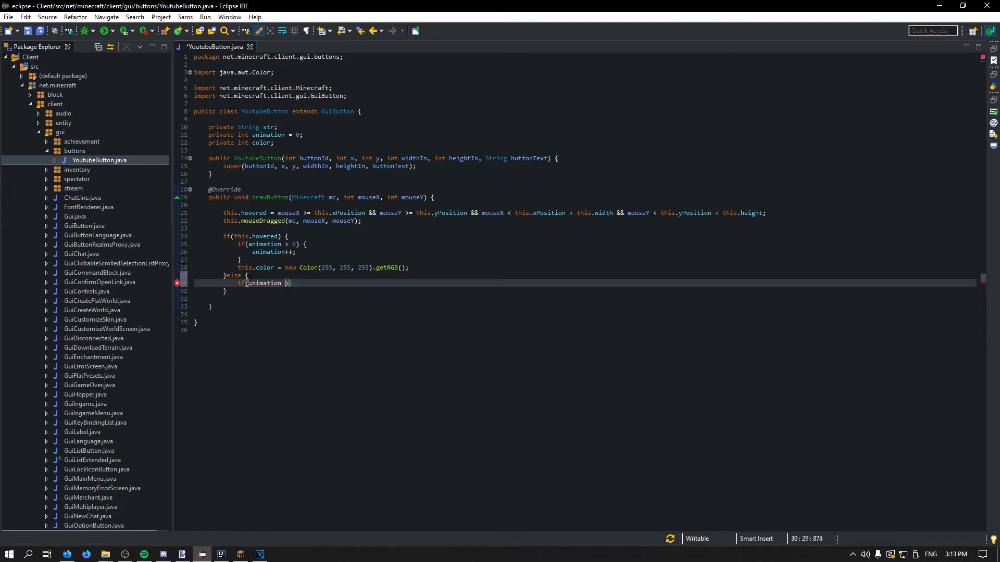
pyautogui.write('>')
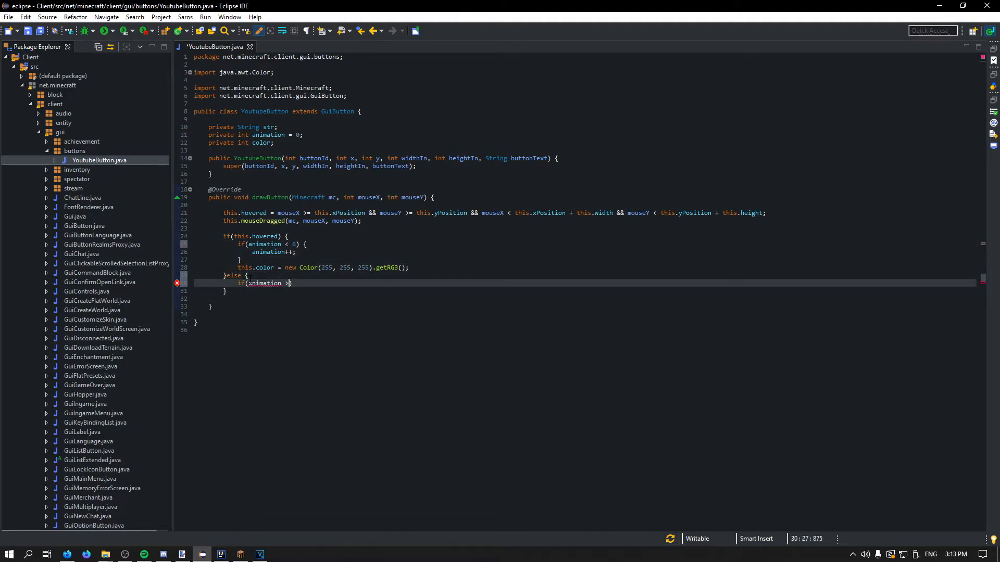
pyautogui.write('0) {')
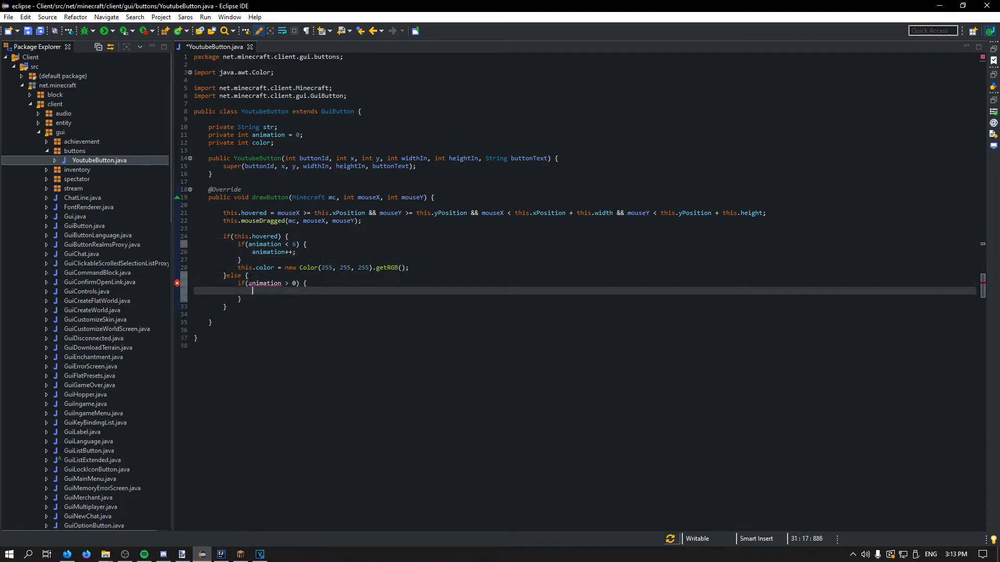
pyautogui.write('animation--;')
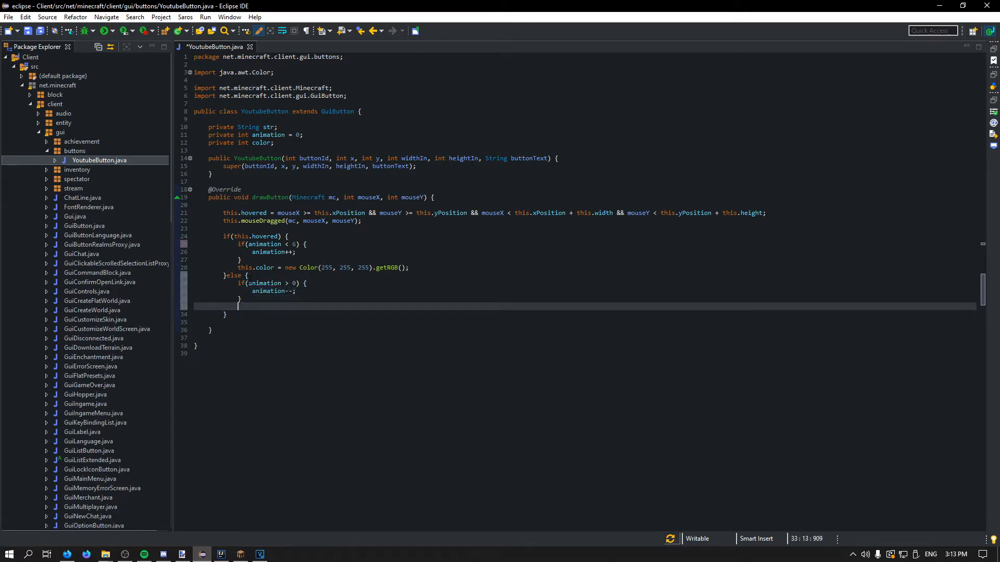
pyautogui.write('this.color =')
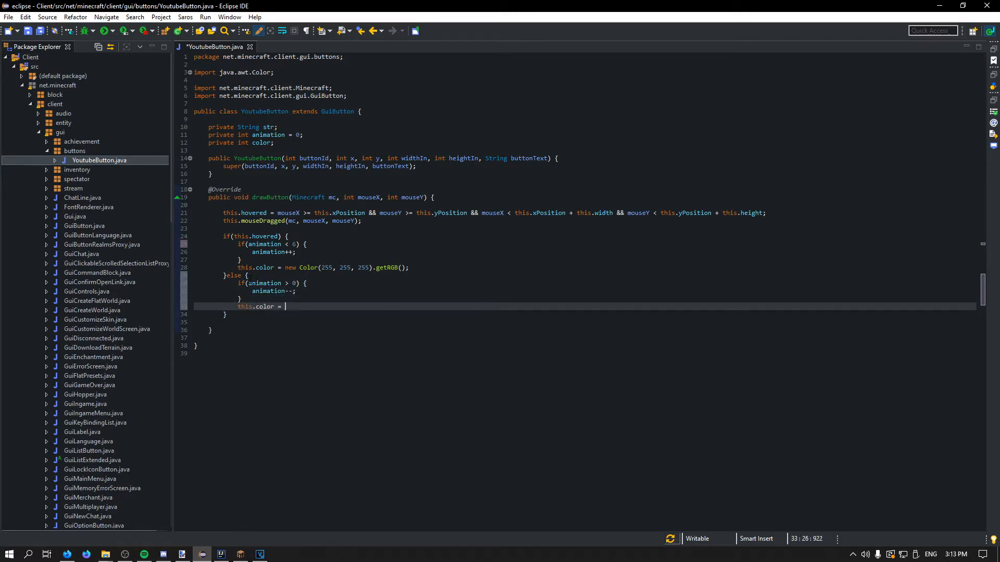
pyautogui.write('new Color')
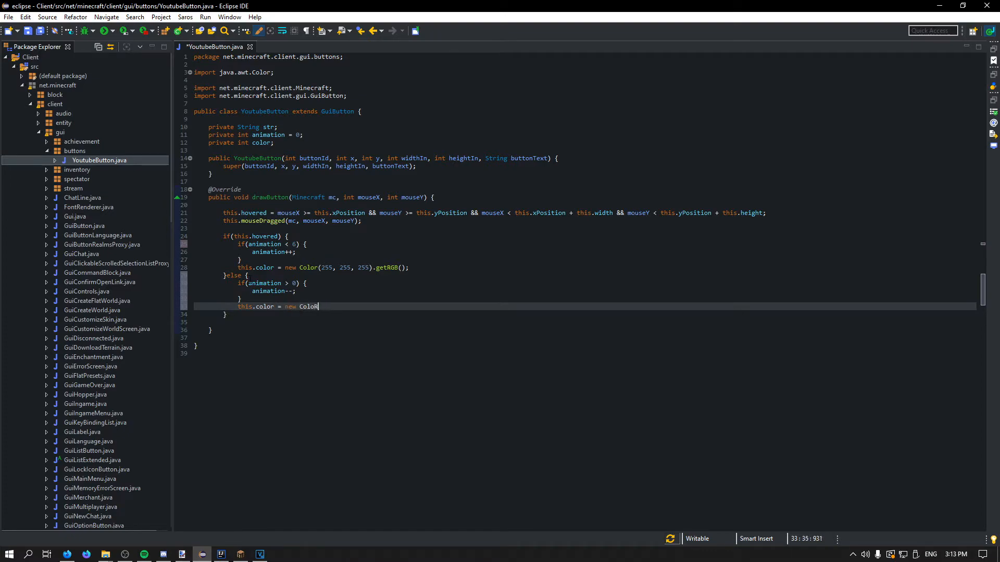
pyautogui.write('(50, 5)')
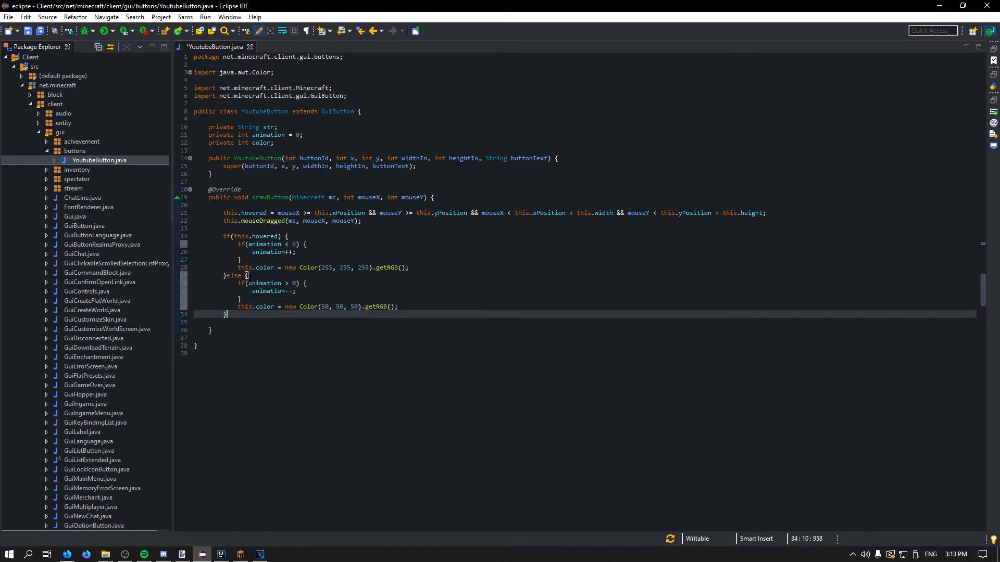
# Draw the button rectangle with drawRect from xPosition, yPosition - animation across width and height.
pyautogui.write('this')
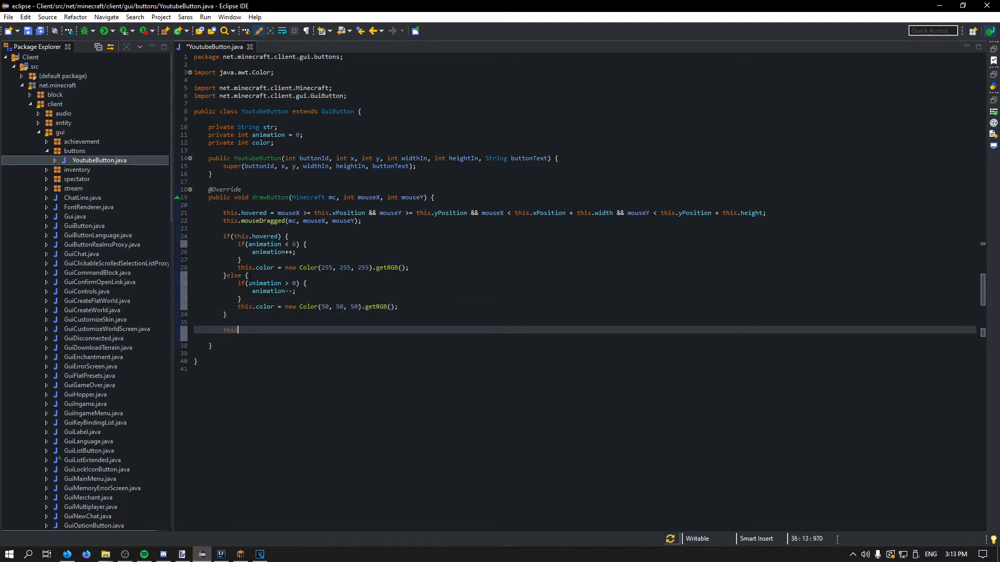
pyautogui.write('drawRect(this.xPosition, this.yPosition - animation, right, bottom, mouseY);')
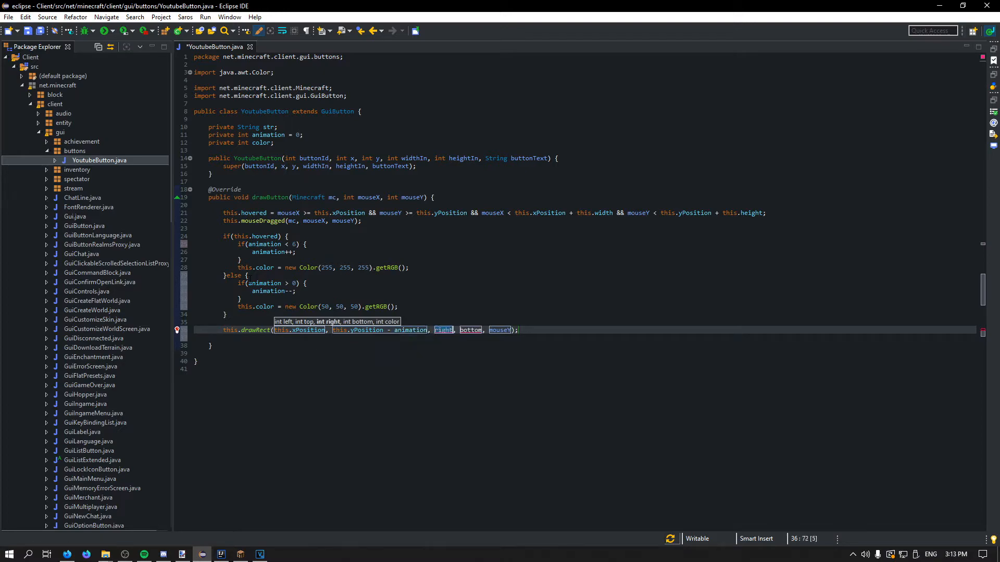
pyautogui.write('this.xPosition + this.wid')
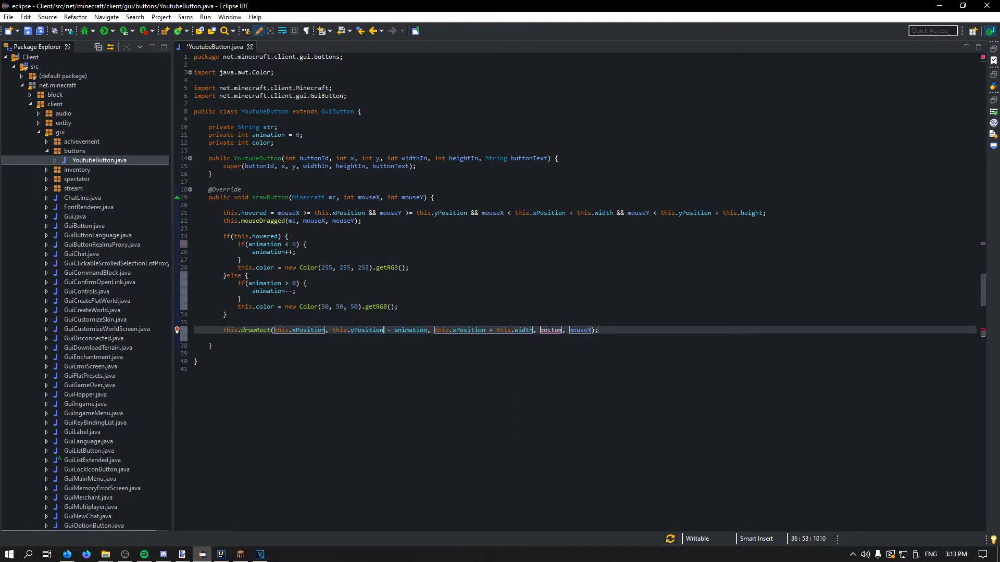
pyautogui.write('this.yPosition + this.height - animation')
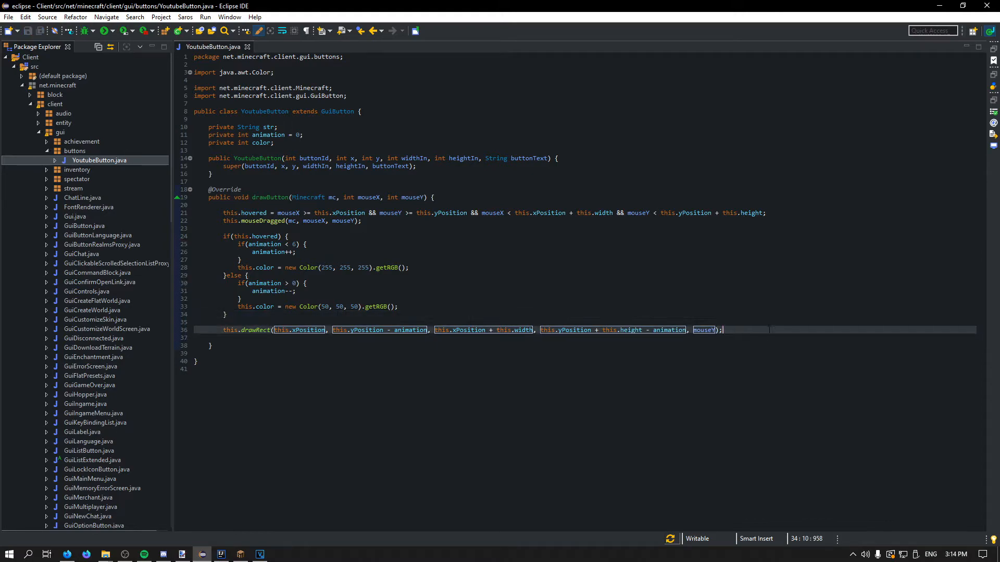
# Call drawCenteredString with mc.fontRendererObj, str, centred at xPosition + width / 2.
pyautogui.write('this.draw')
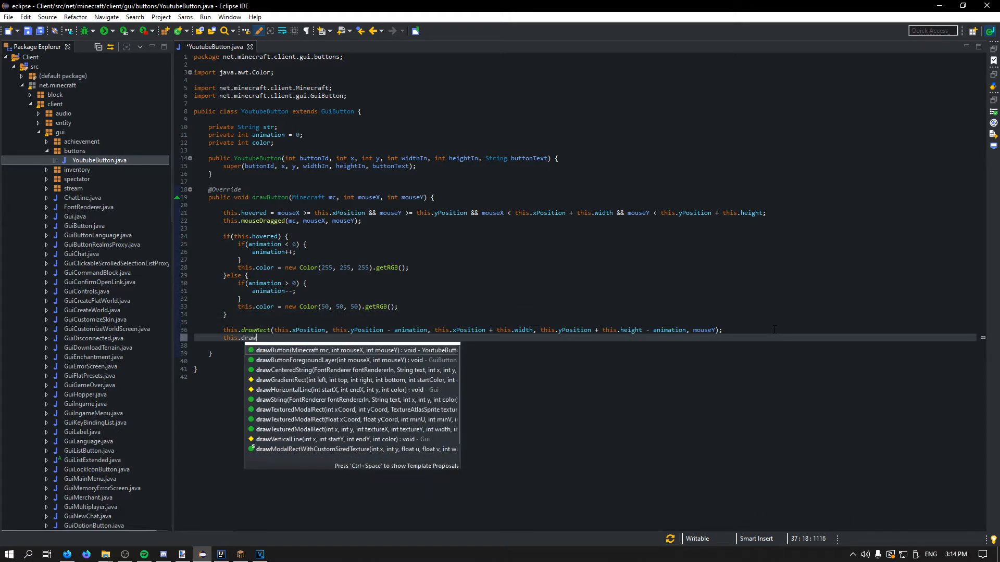
pyautogui.write('Str')
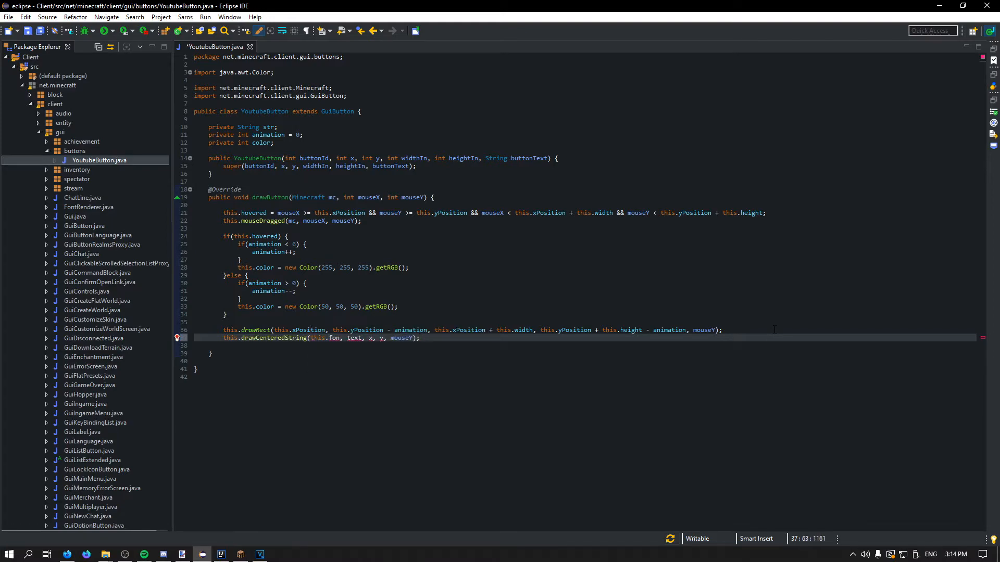
pyautogui.doubleClick(325, 338)
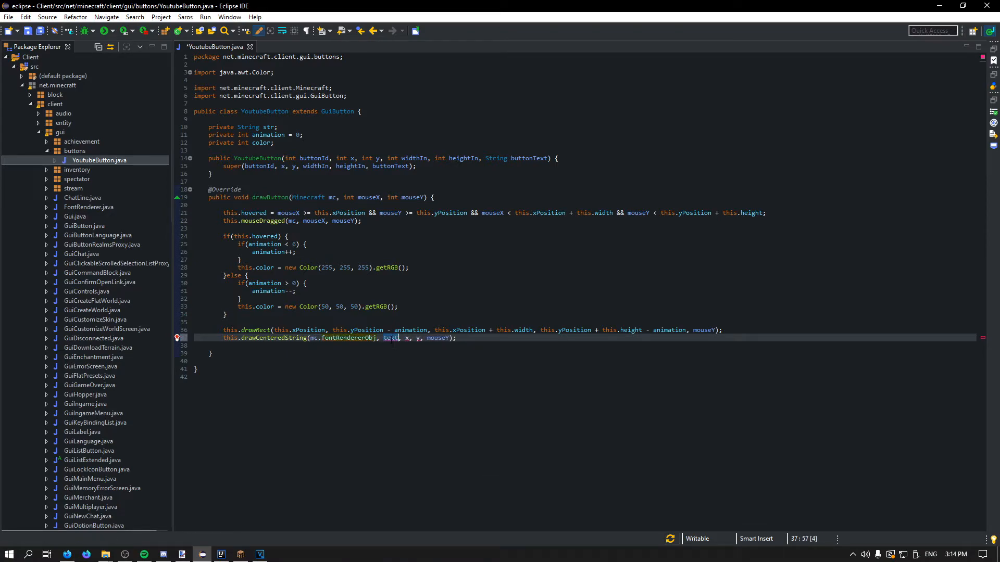
pyautogui.write('str')
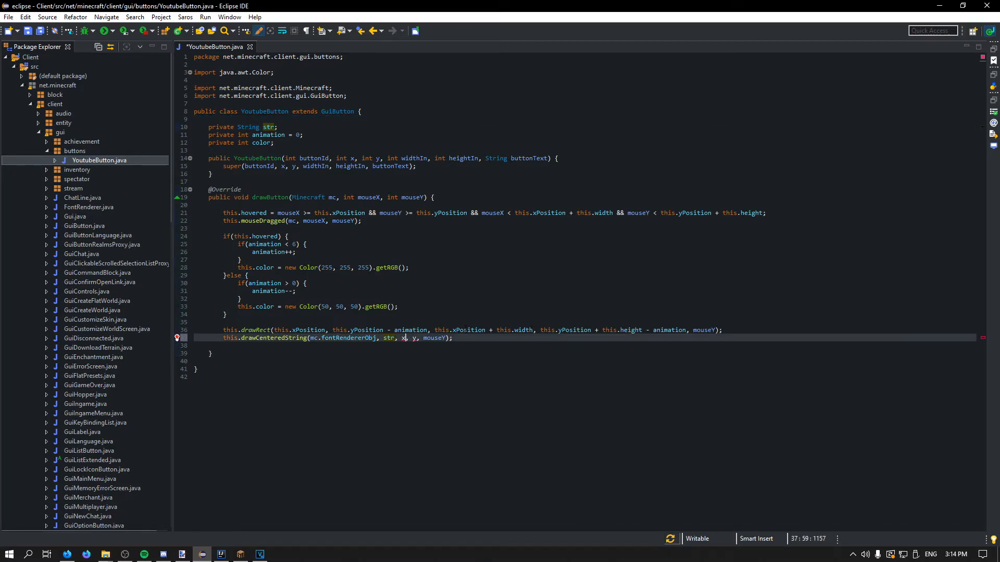
pyautogui.write('this.xPosition +')
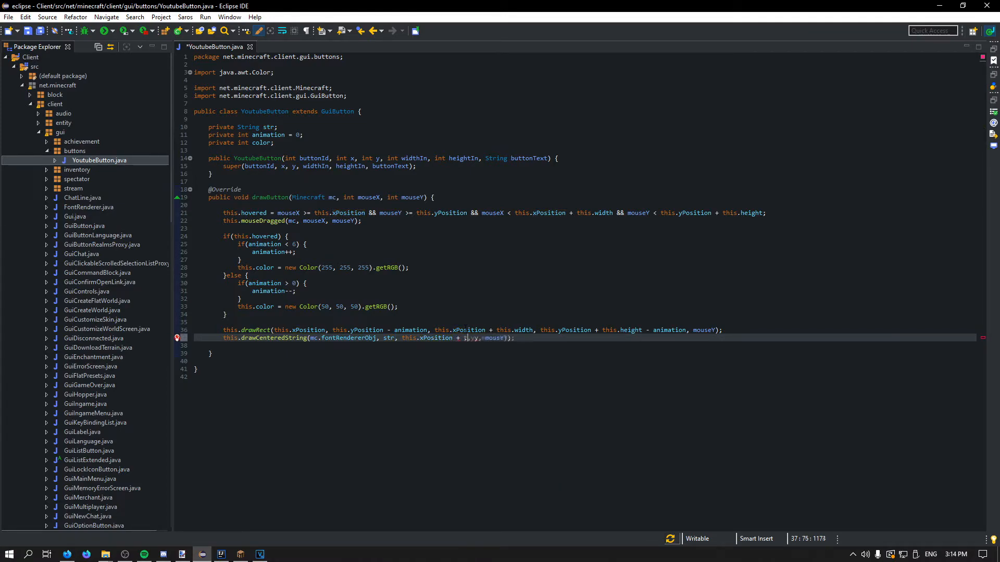
pyautogui.write('this.width')
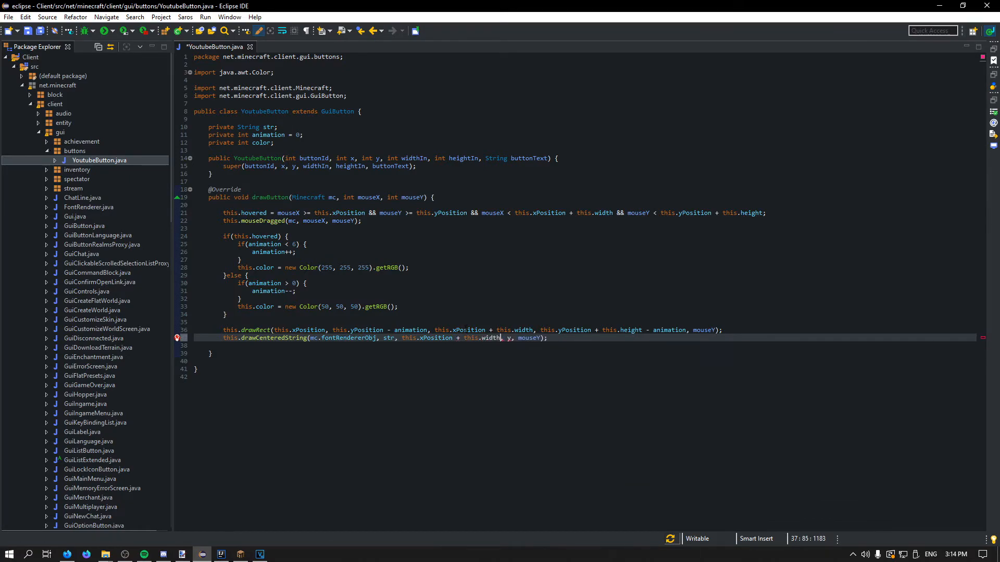
pyautogui.write('/ 2')
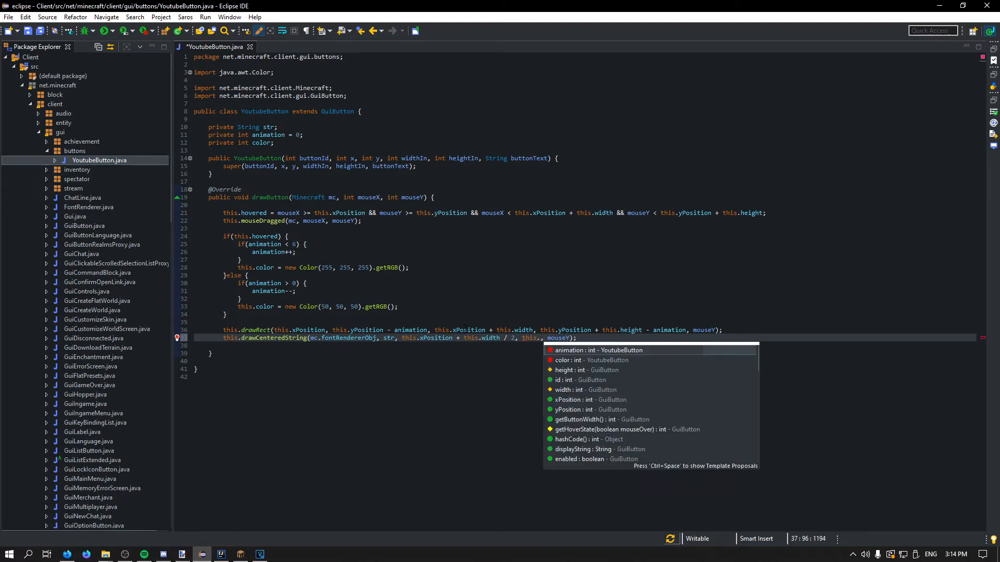
# Centre the text vertically at yPosition + height / 2 - 5 in red Color(255,0,0).getRGB().
pyautogui.write('yPosition + this.height / 2 -')
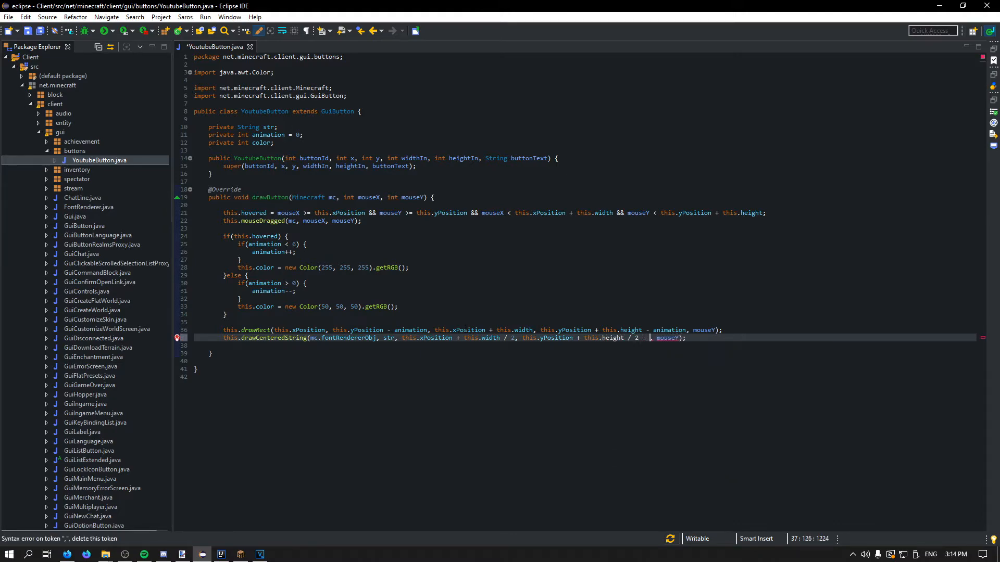
pyautogui.write('5')
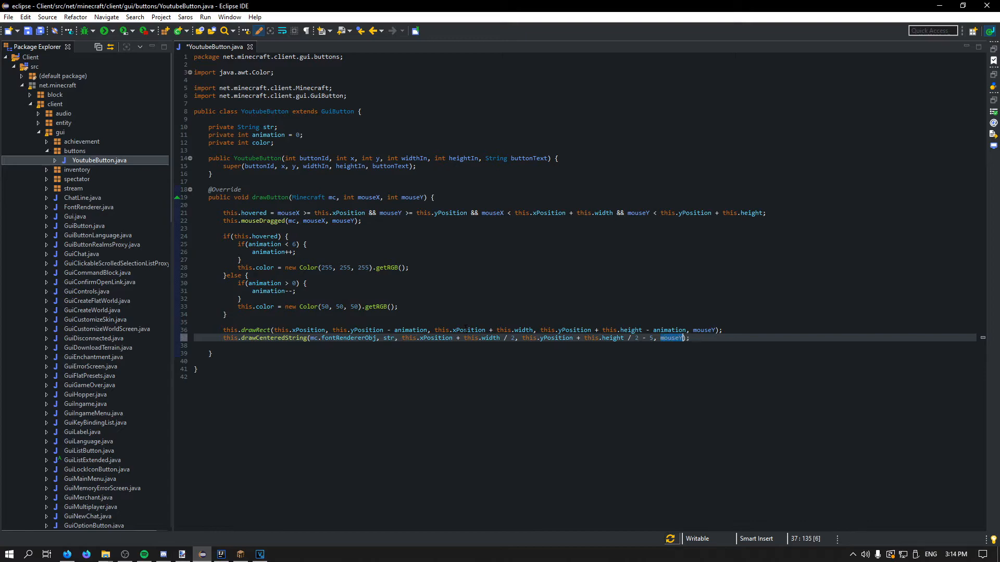
pyautogui.write('new Color()')
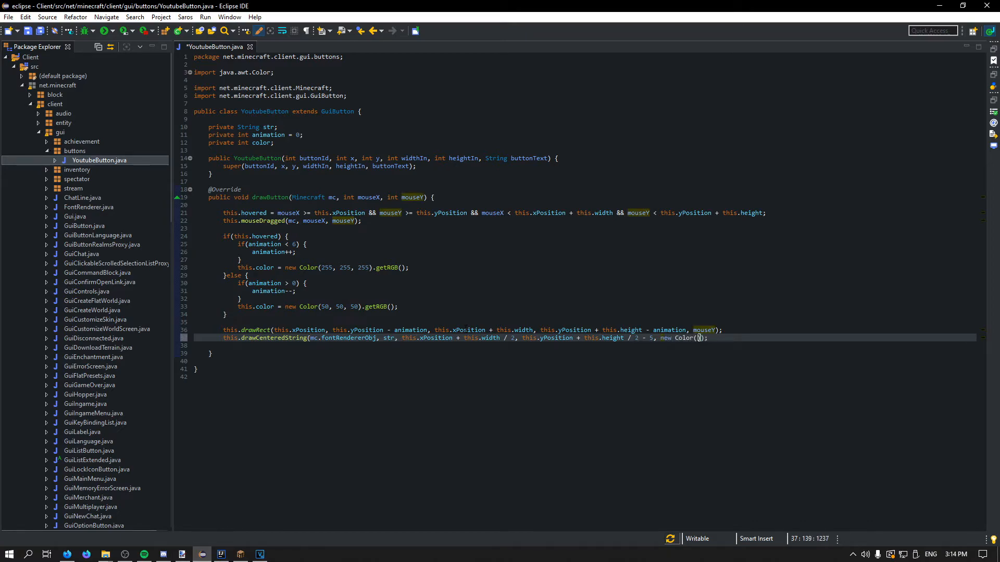
pyautogui.write('255, 0, 0')
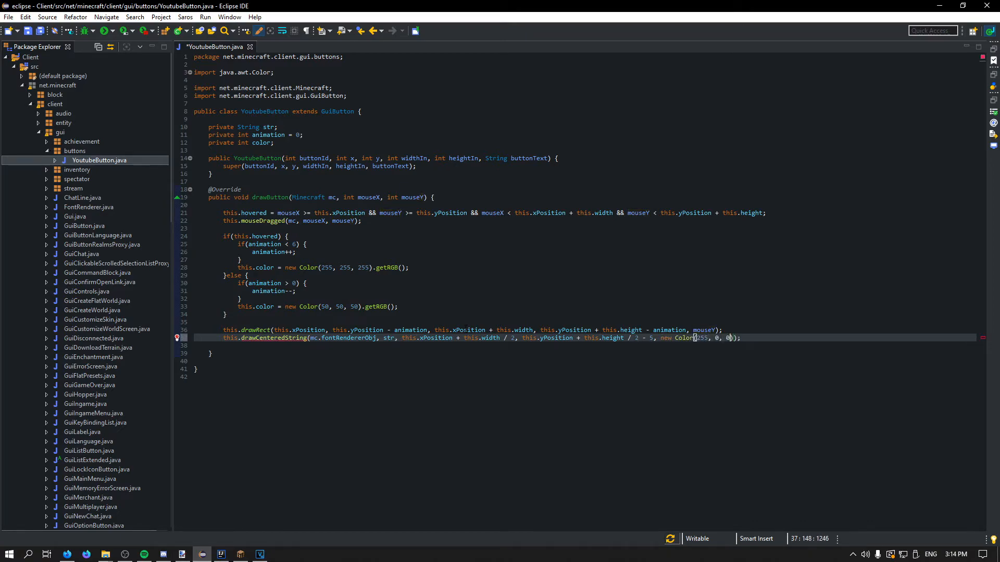
pyautogui.write('.getRGB(')
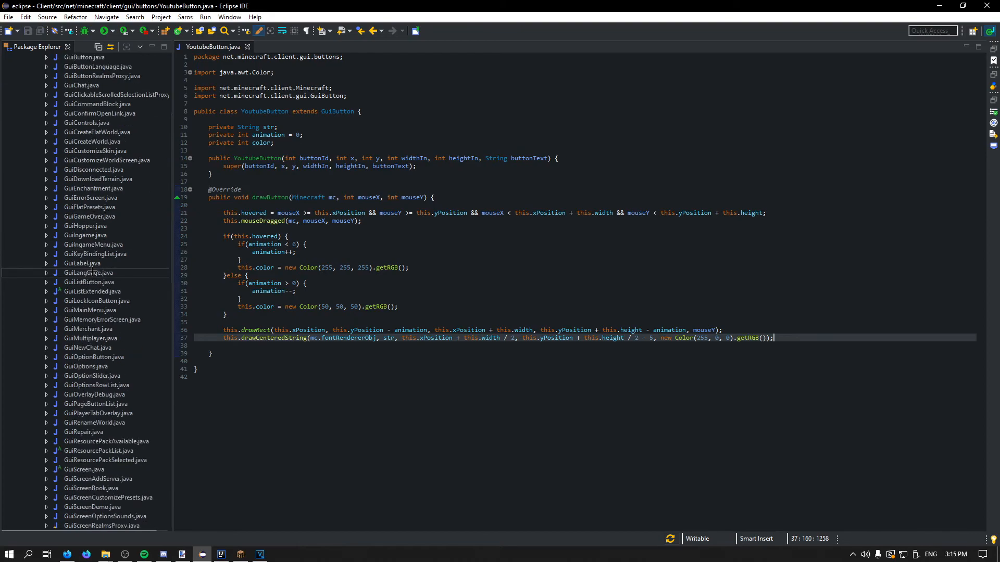
# In GuiMainMenu's initGui, start a this.buttonList.add call.
pyautogui.doubleClick(90, 311)
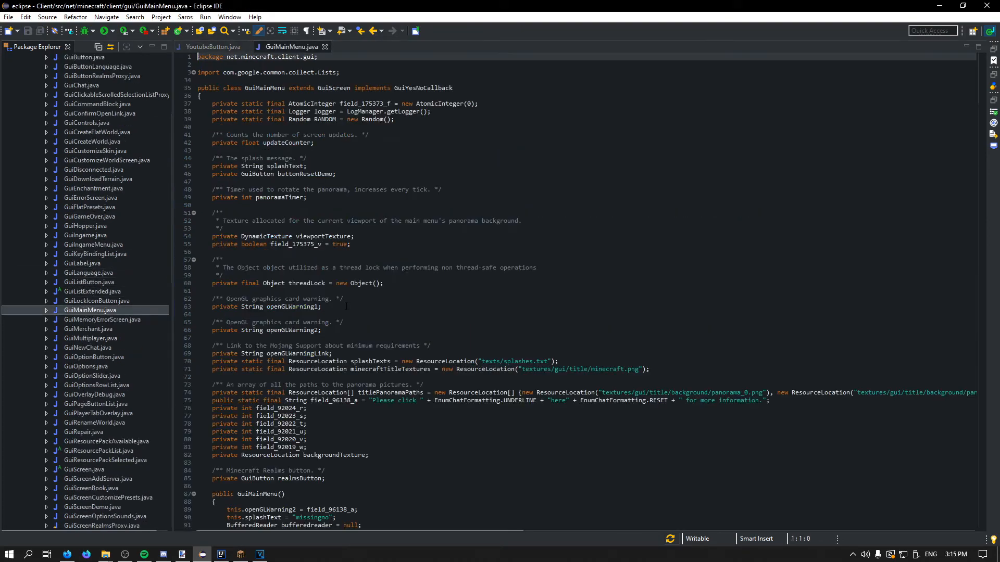
pyautogui.scroll(-3)
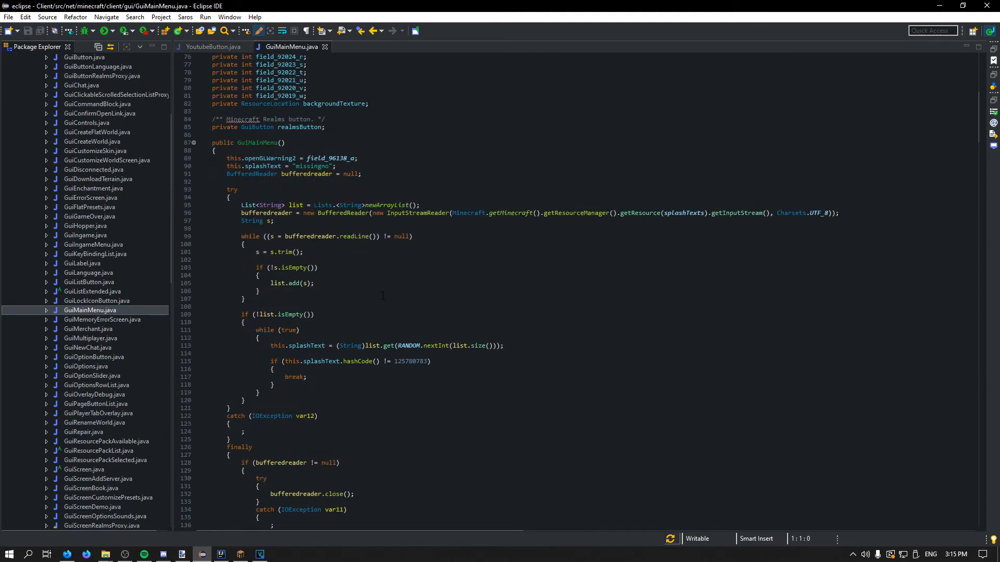
pyautogui.scroll(-3)
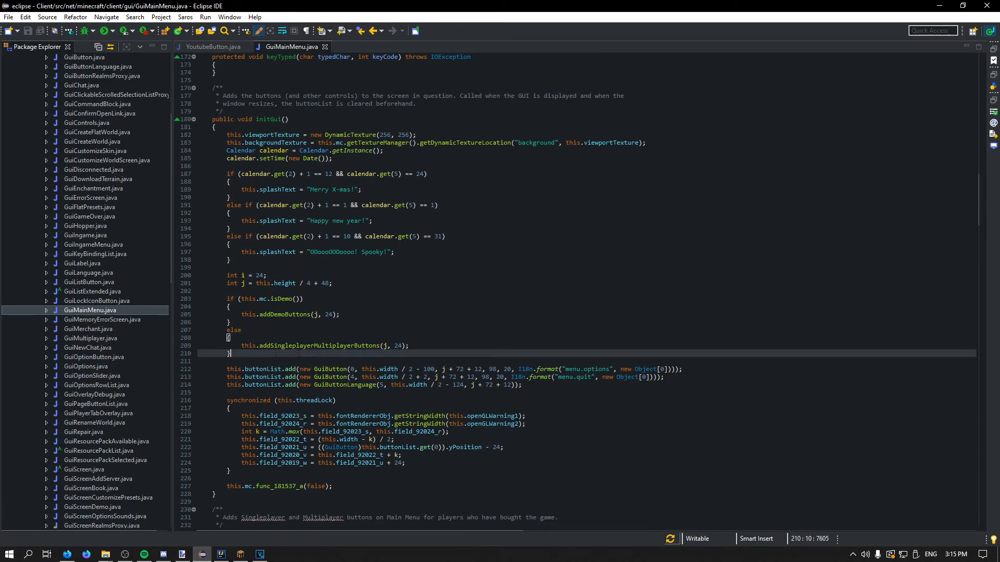
pyautogui.write('this.buttonList.add(new')
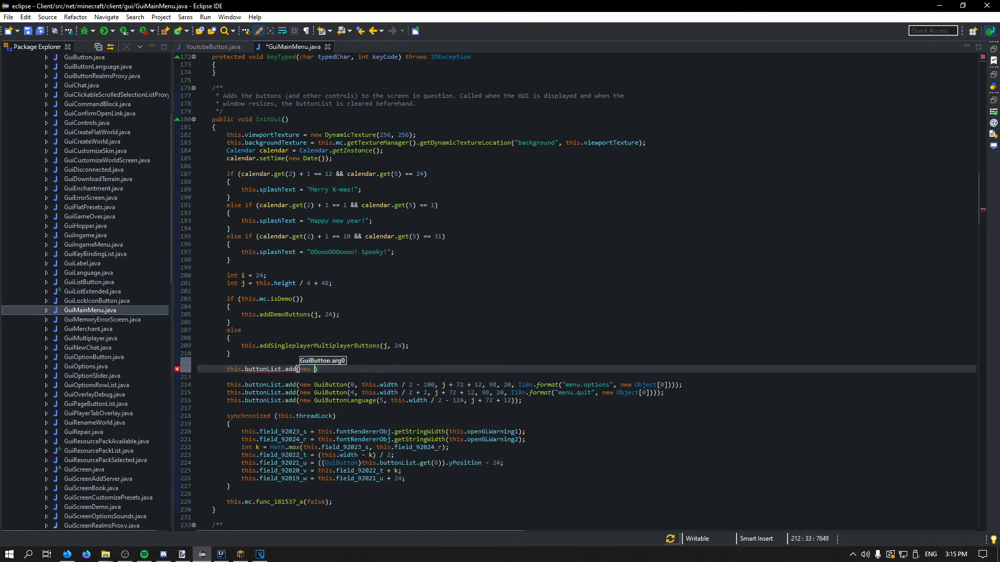
# Add new YoutubeButton(100, 50, 50, 50, 20, "Youtube") to the button list.
pyautogui.write('YoutubeButton')
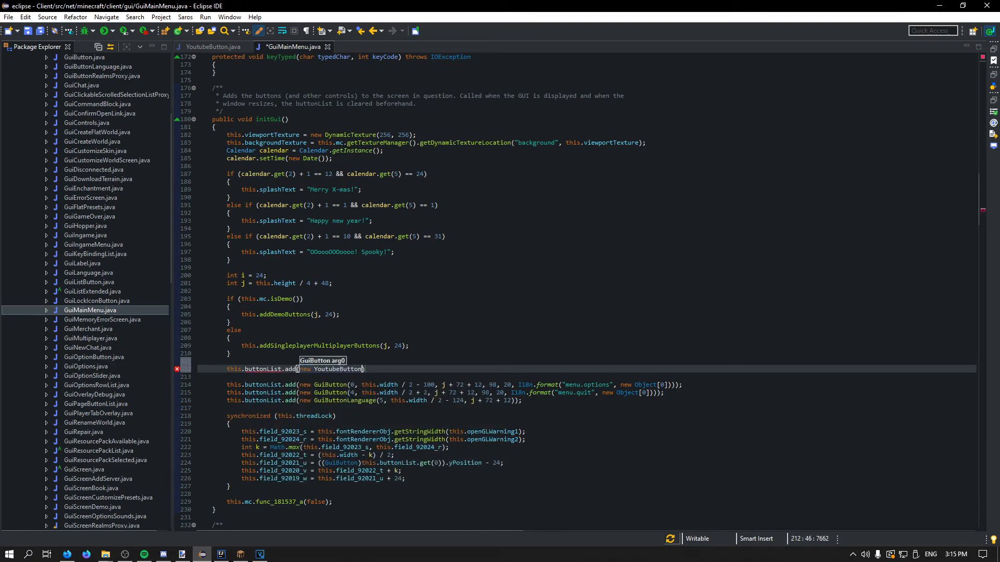
pyautogui.write('100,')
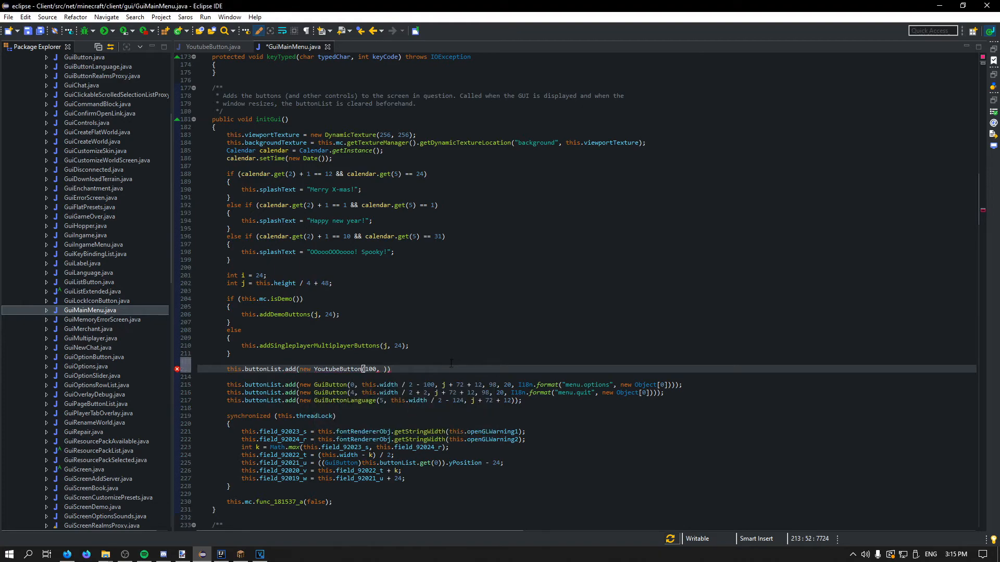
pyautogui.write('50, 50, 5')
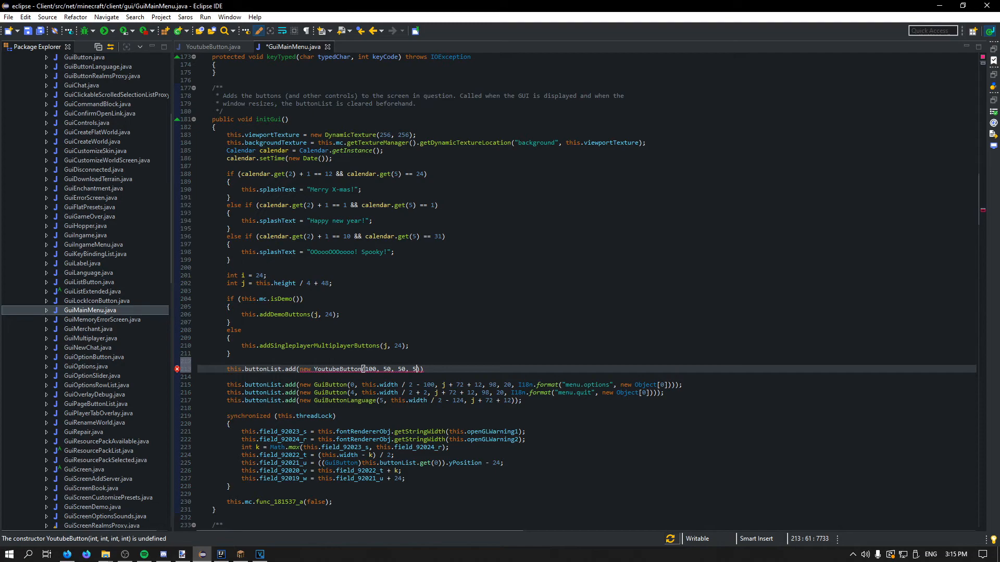
pyautogui.write(', 20, "')
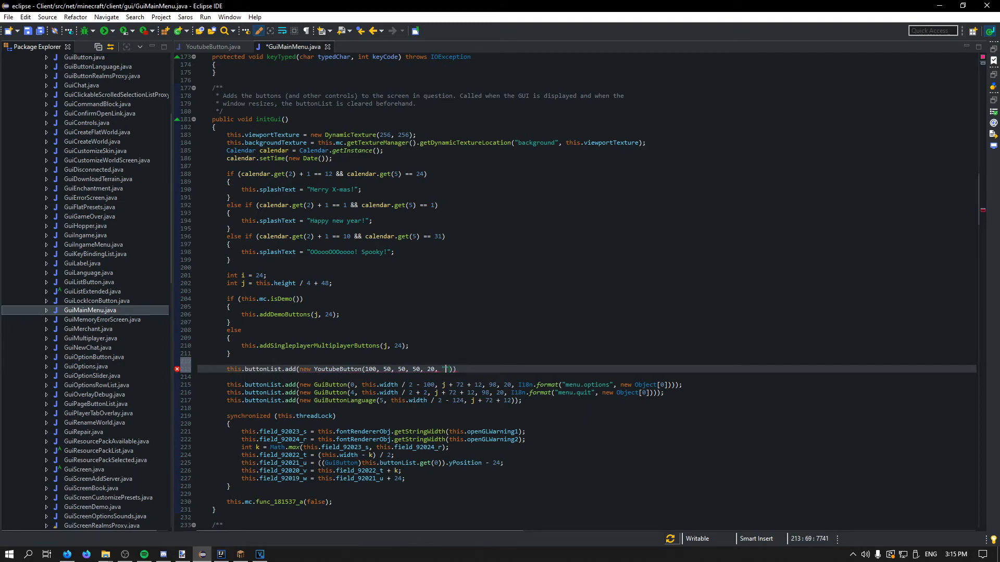
pyautogui.write('Youtube')
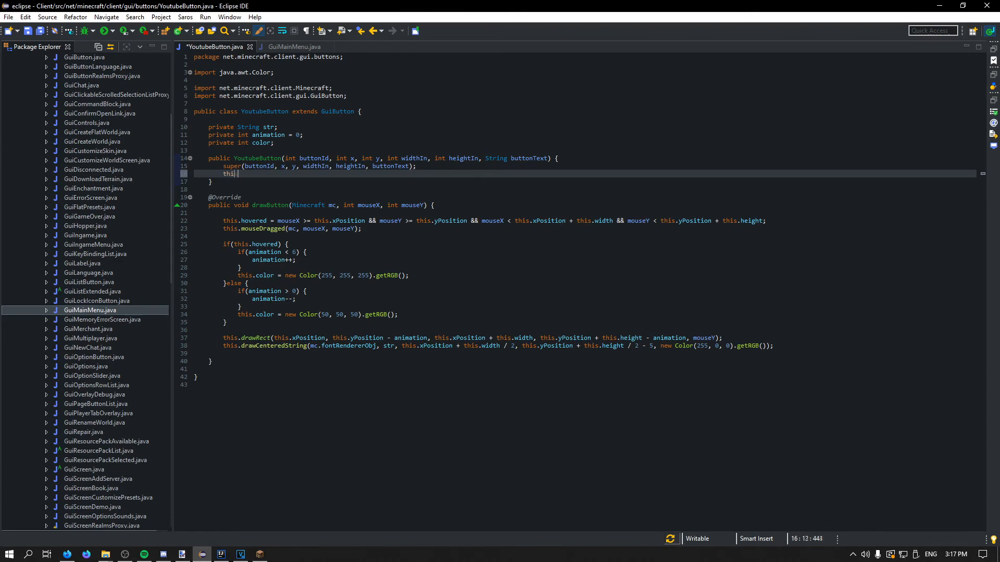
# Assign this.str = buttonText in the YoutubeButton constructor and save the class.
pyautogui.write('.')
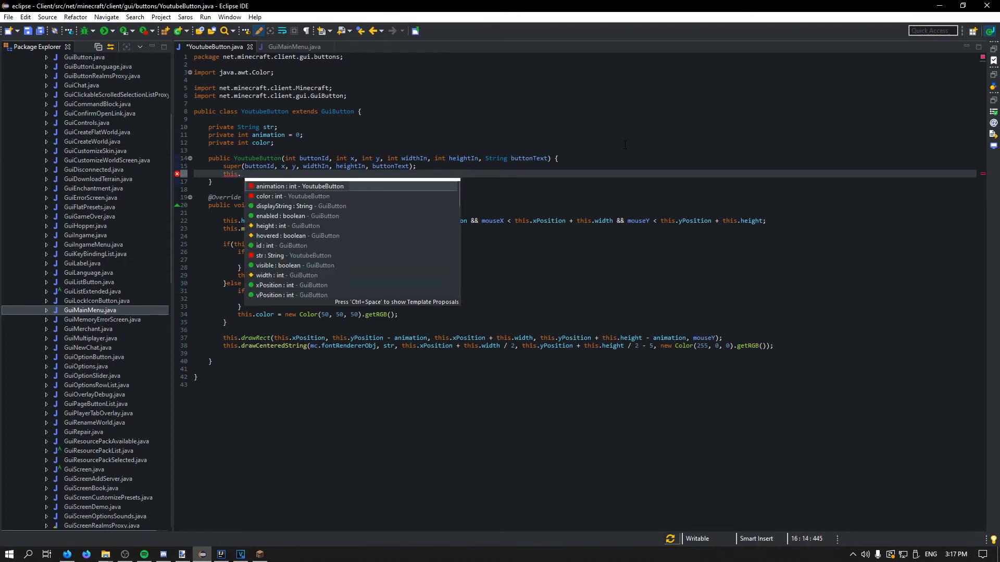
pyautogui.write('displayString')
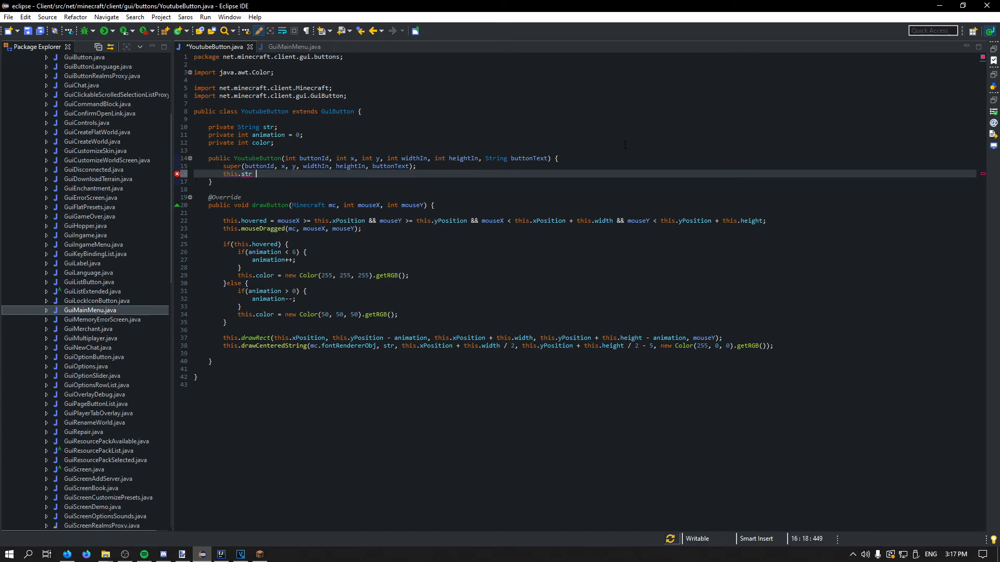
pyautogui.write('= button')
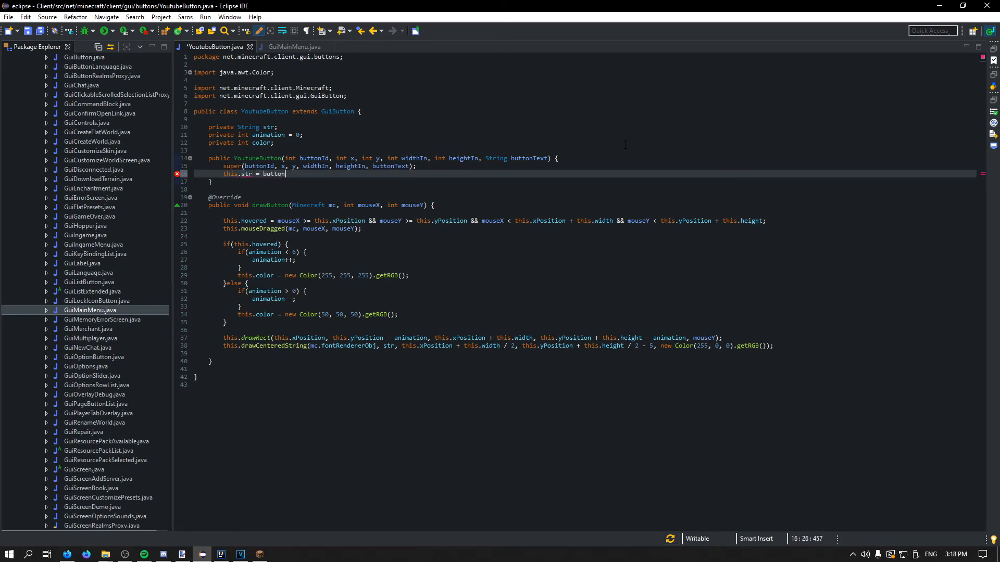
pyautogui.write('Text;')
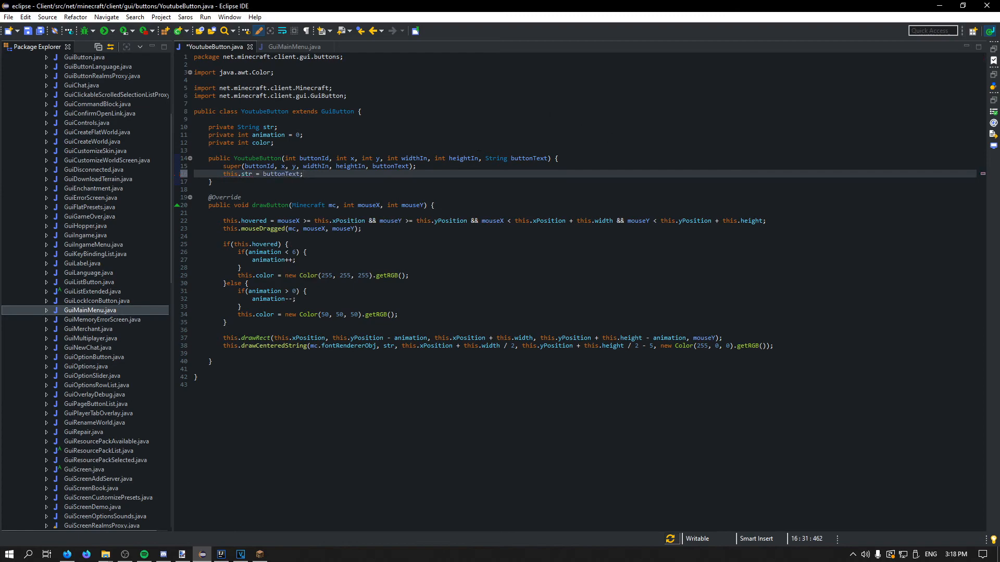
pyautogui.press('ctrl+s')
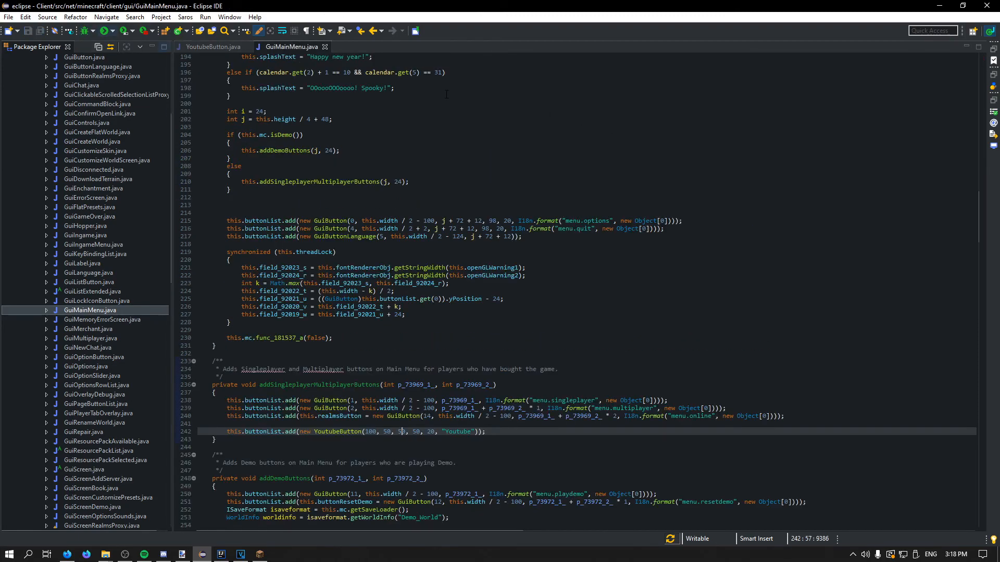
pyautogui.click(213, 46)
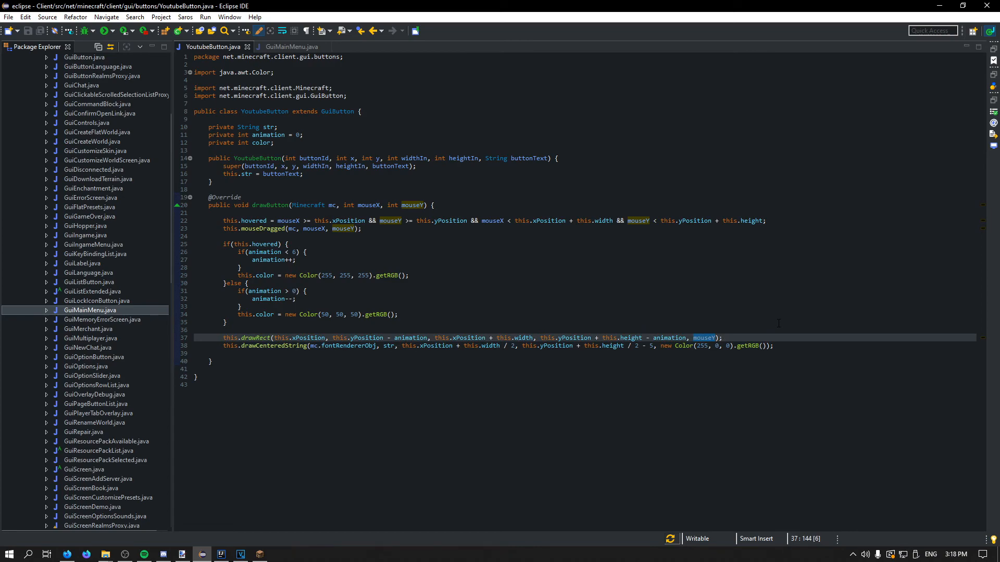
# Replace drawRect's mouseY argument with this.color and save YoutubeButton.
pyautogui.write('this.')
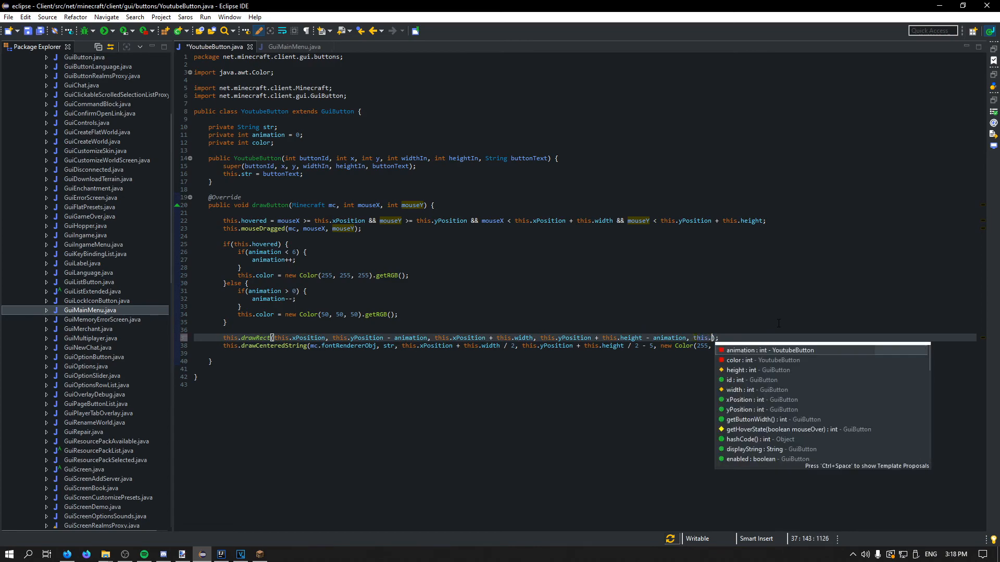
pyautogui.write('color')
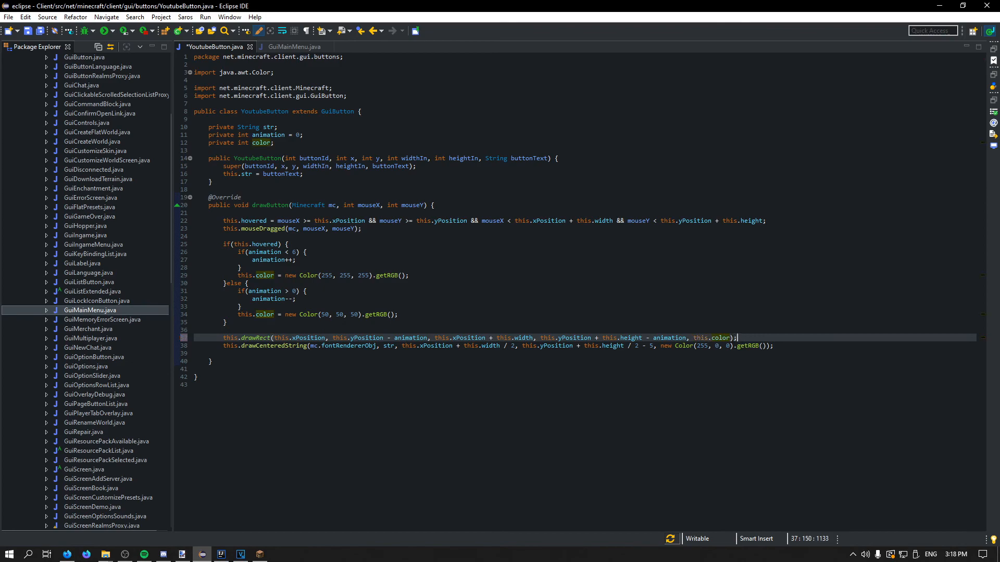
pyautogui.press('ctrl+s')
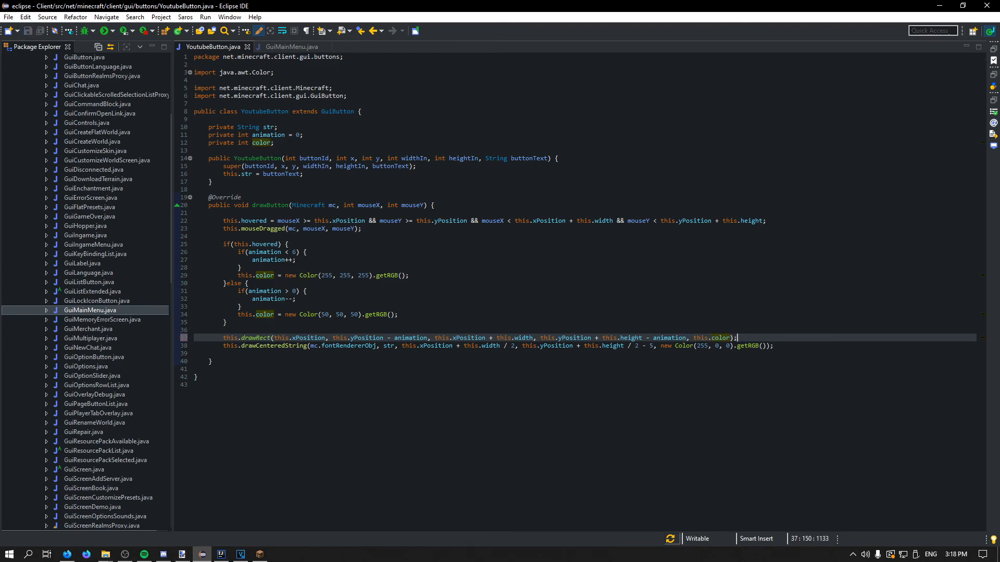